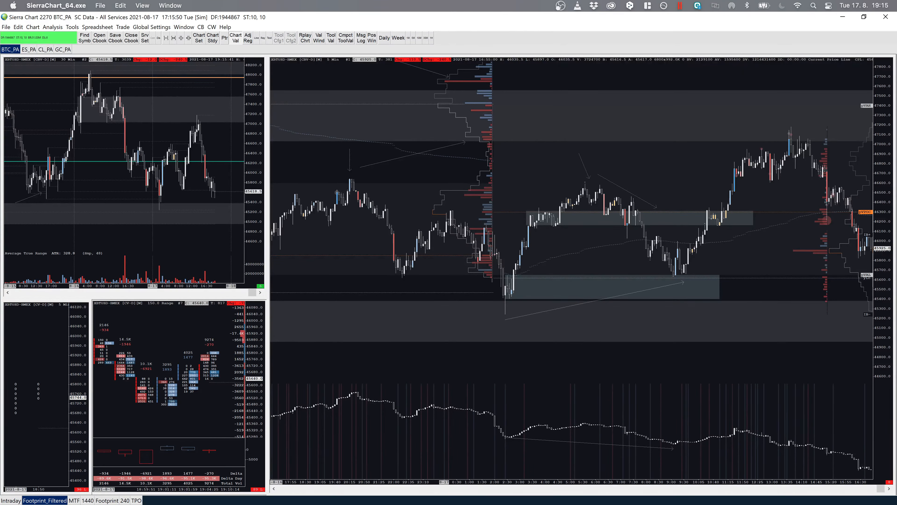
mouse_move(392, 170)
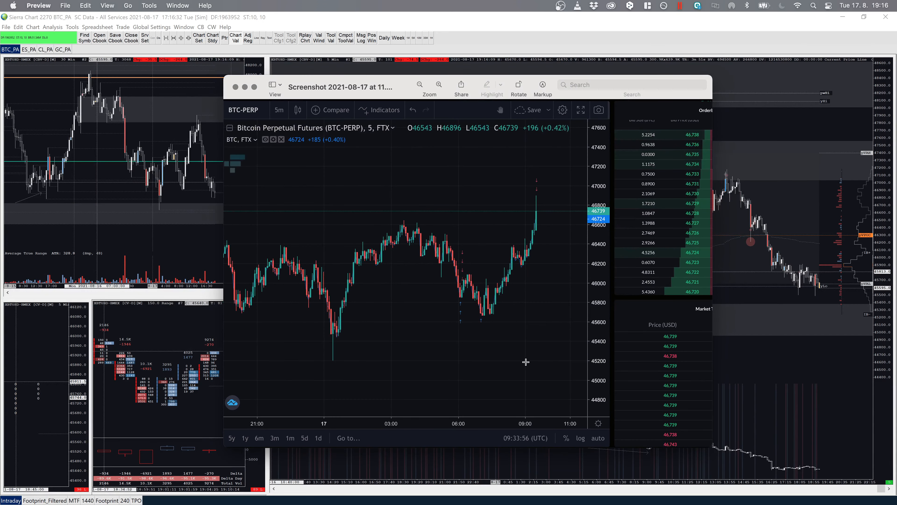
mouse_move(302, 408)
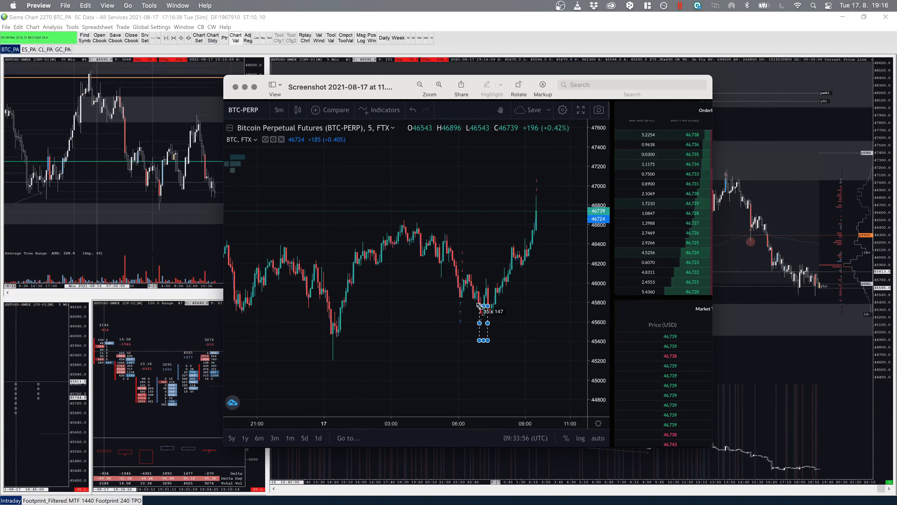
mouse_move(524, 203)
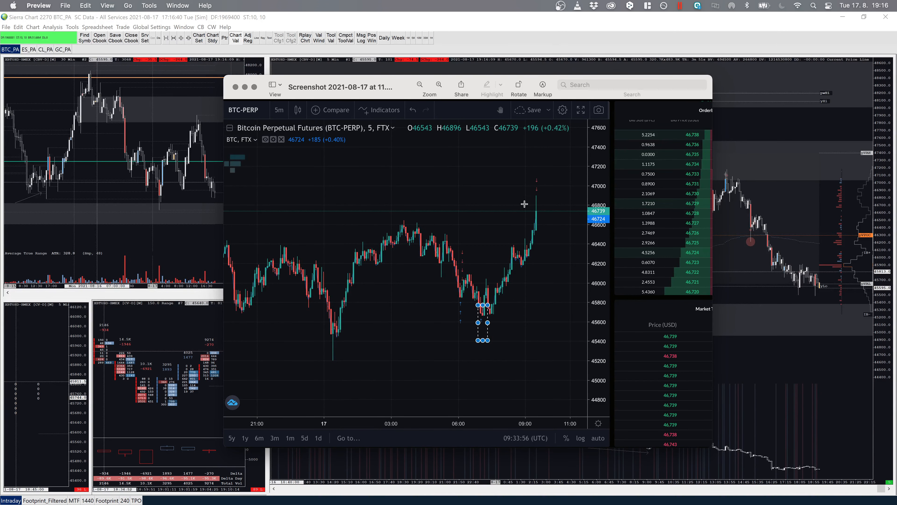
mouse_move(505, 304)
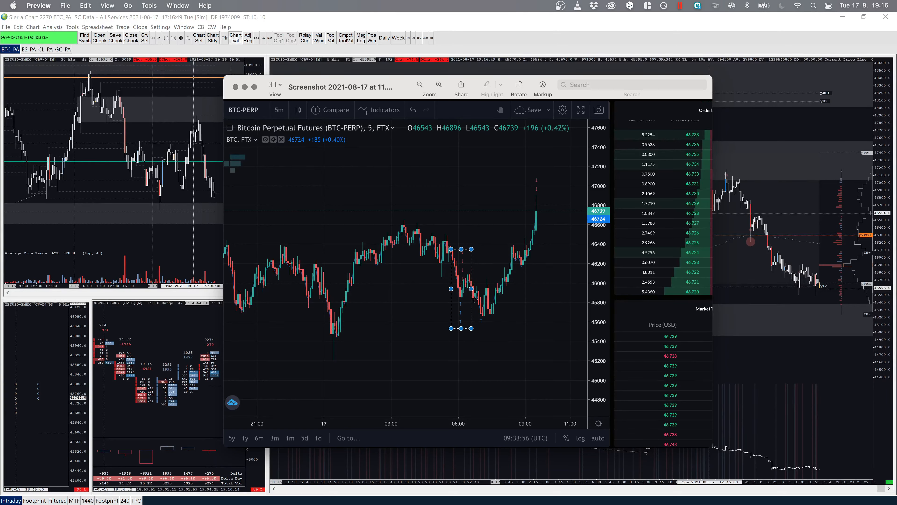
mouse_move(479, 279)
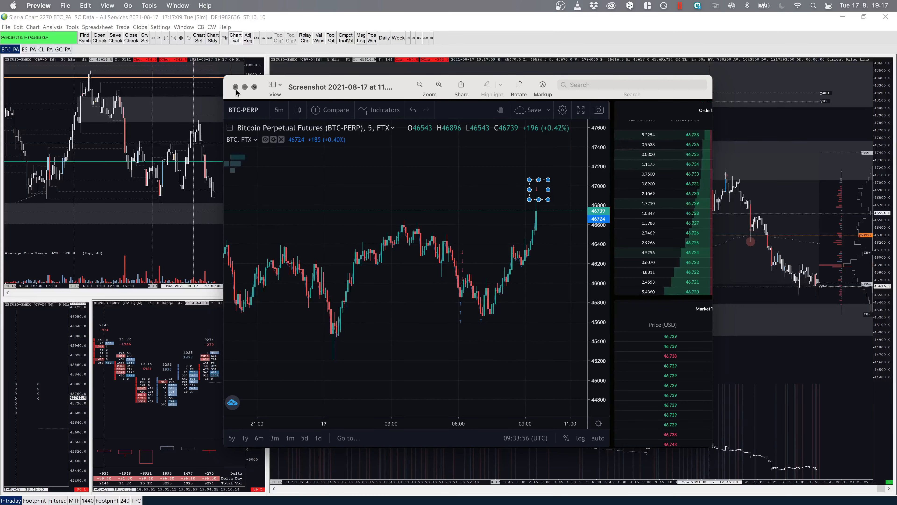
Close the chart screenshot window to return to the daily XBTUSD chart
click(235, 87)
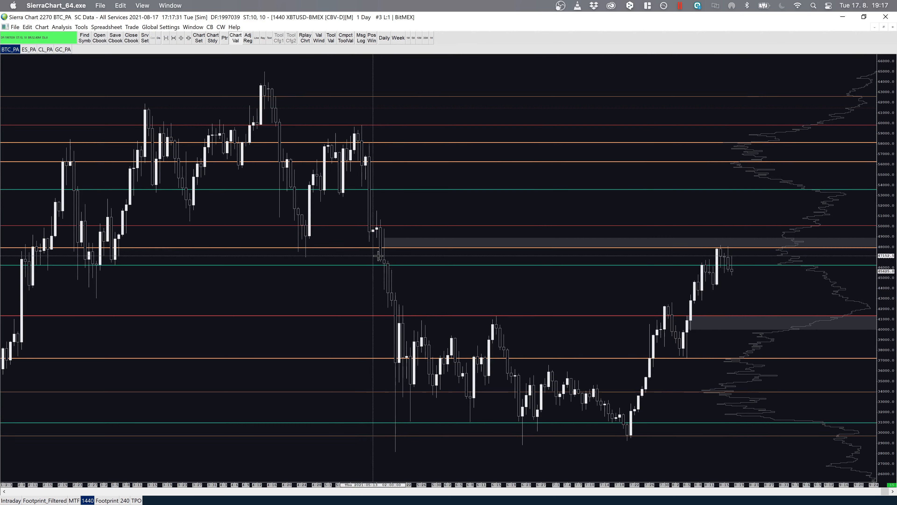
mouse_move(730, 288)
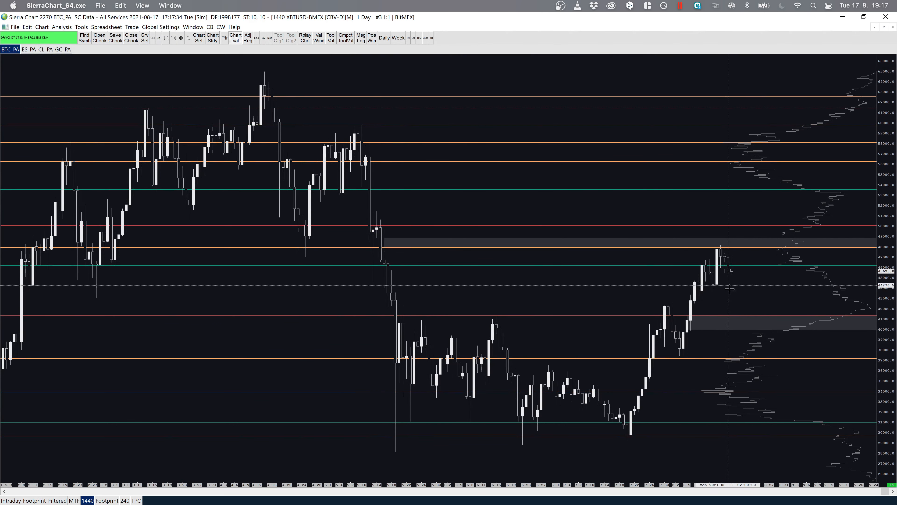
mouse_move(729, 239)
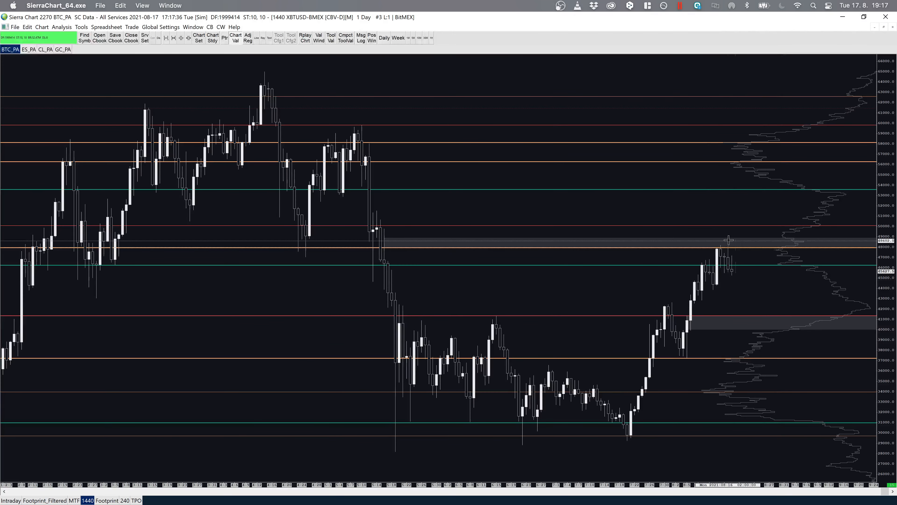
mouse_move(748, 261)
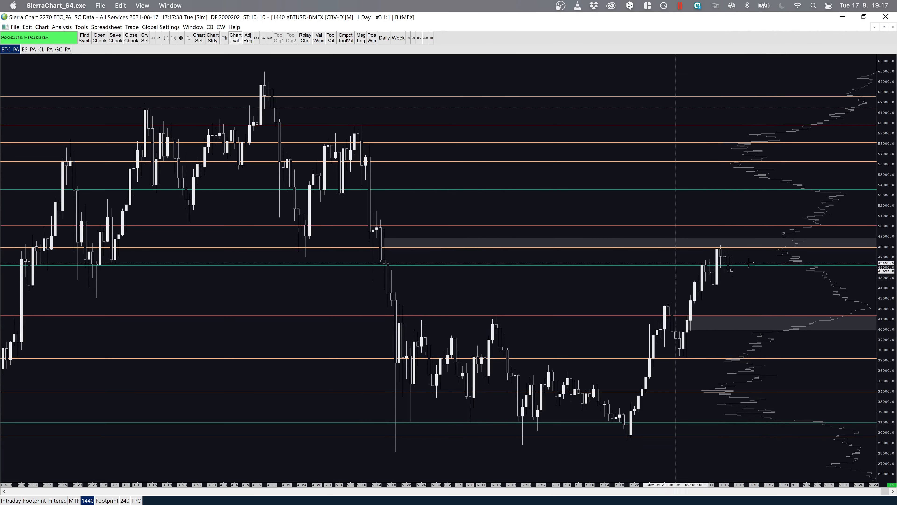
mouse_move(784, 247)
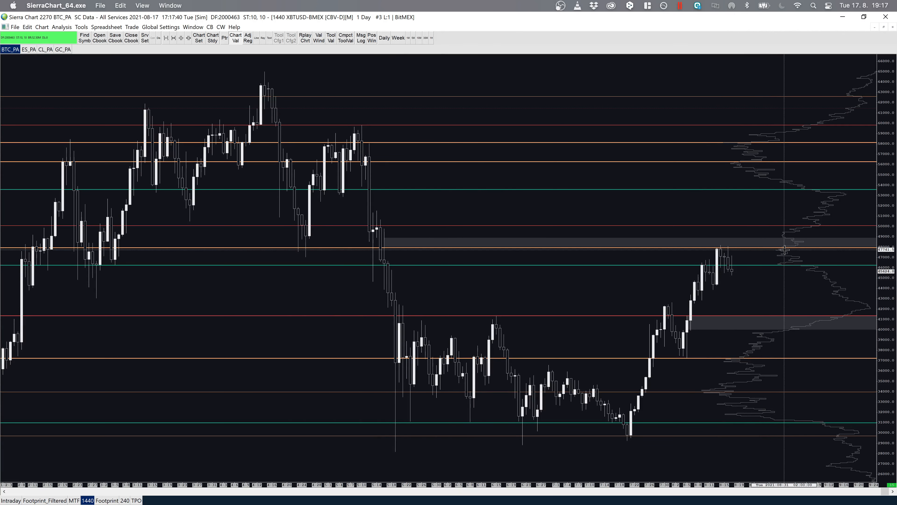
mouse_move(378, 232)
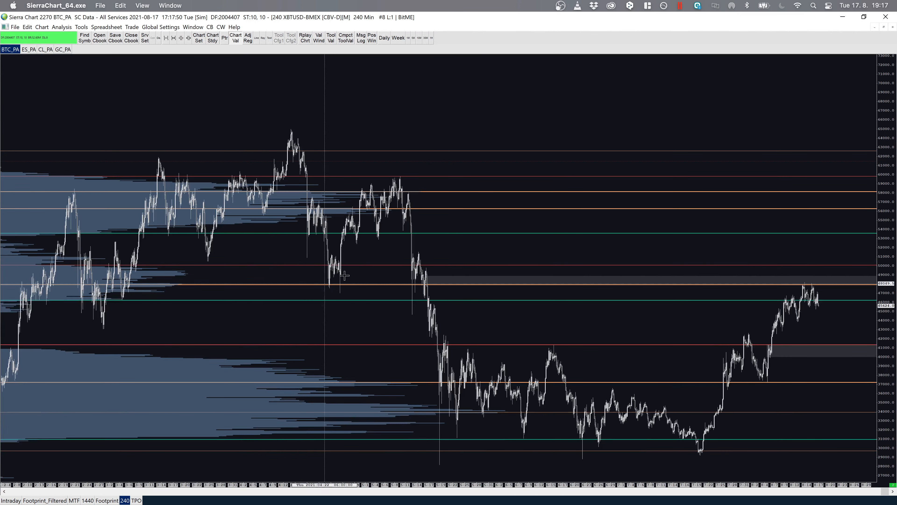
mouse_move(36, 309)
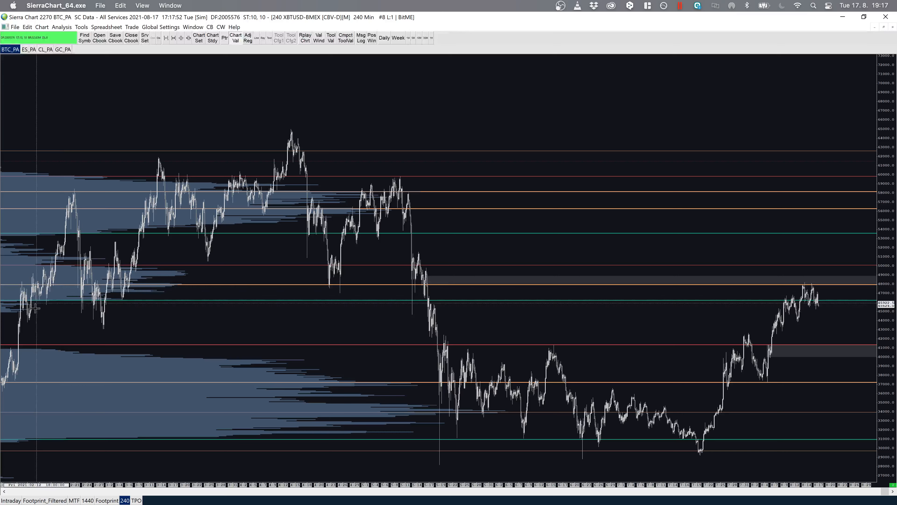
click(81, 27)
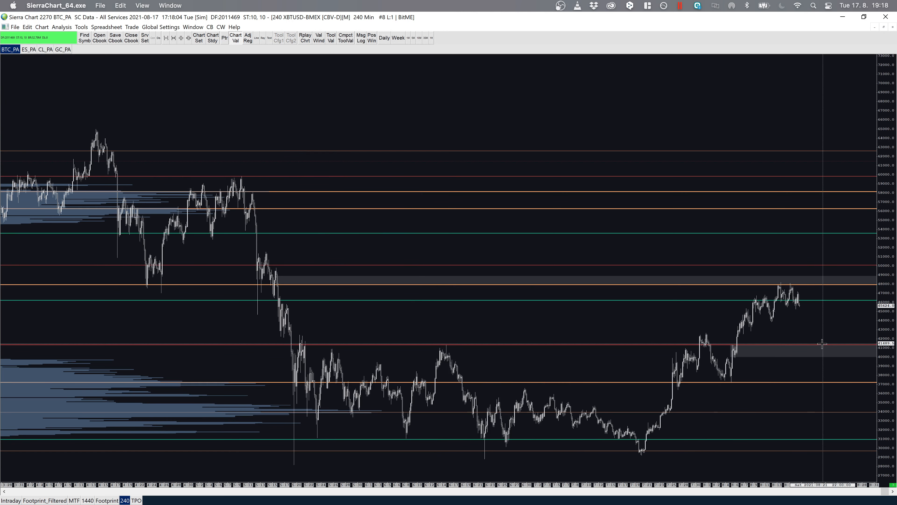
mouse_move(823, 338)
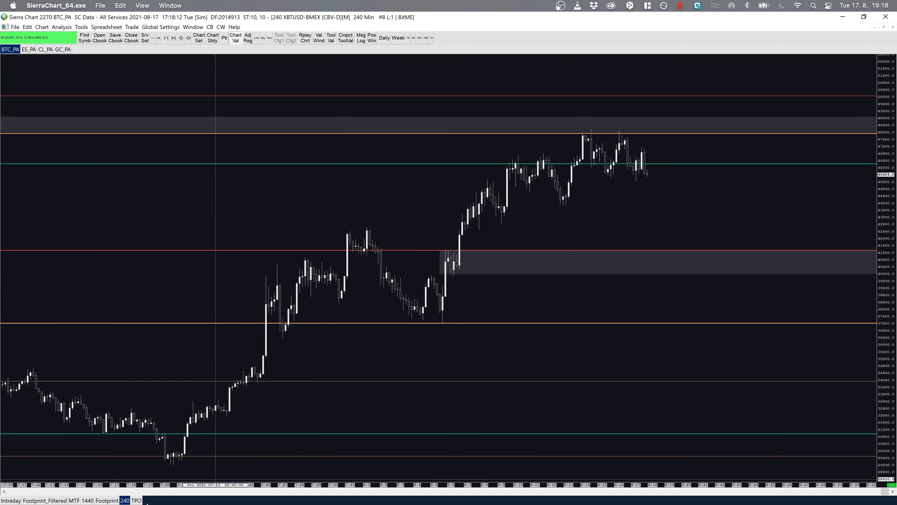
click(383, 38)
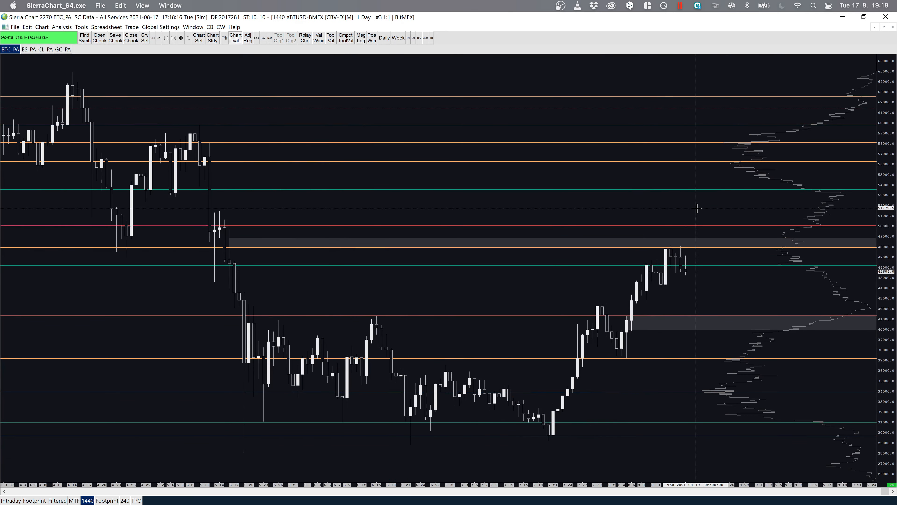
mouse_move(670, 290)
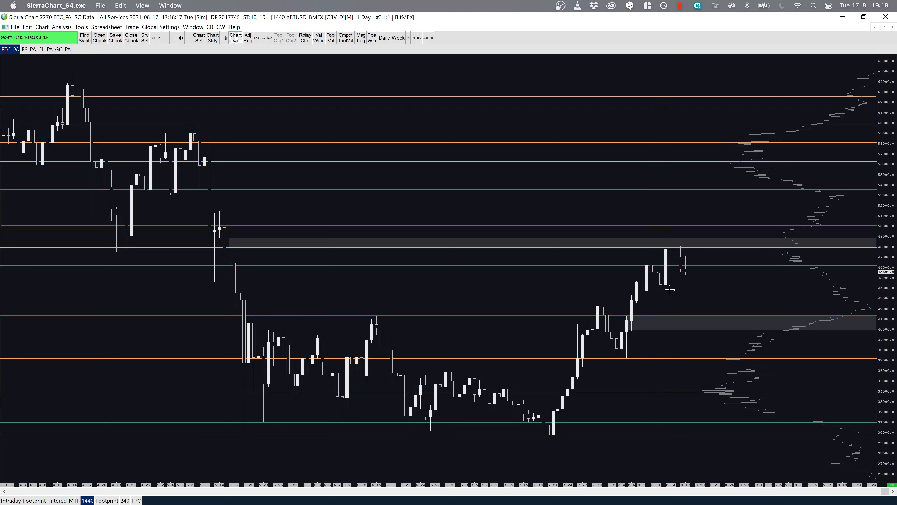
mouse_move(606, 359)
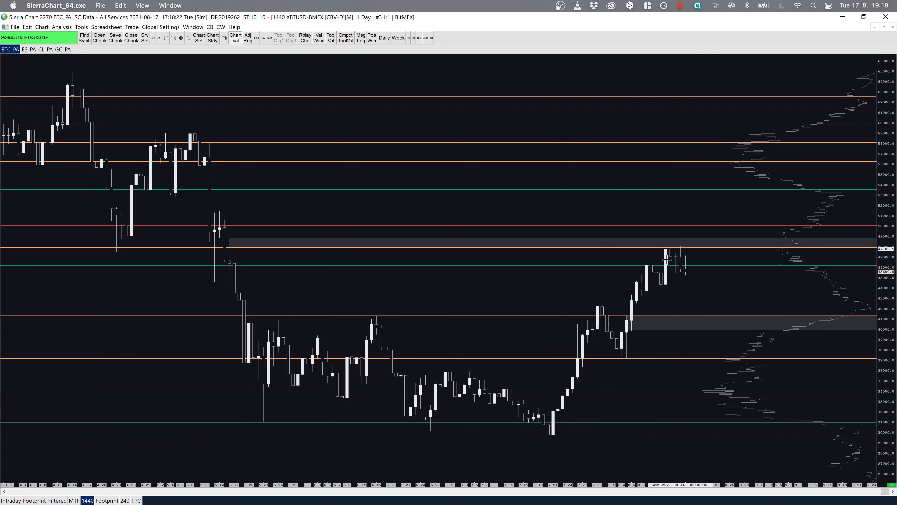
mouse_move(532, 260)
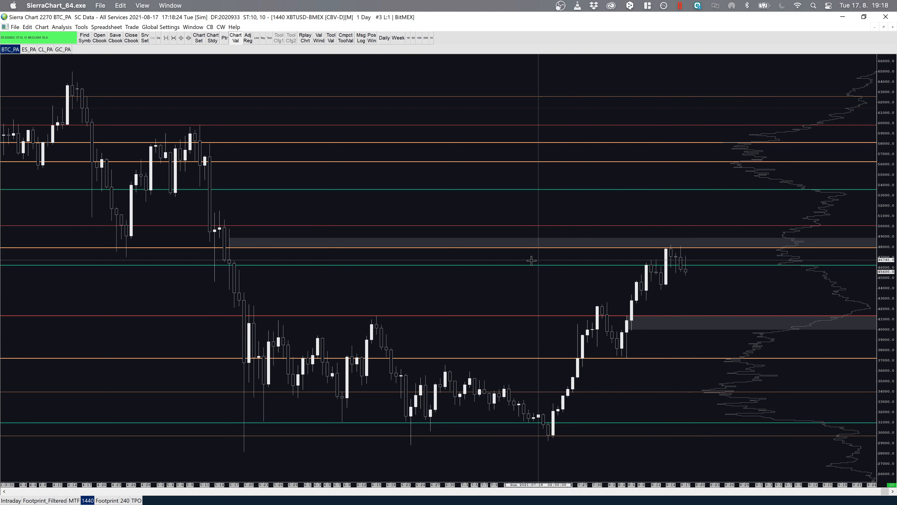
mouse_move(667, 285)
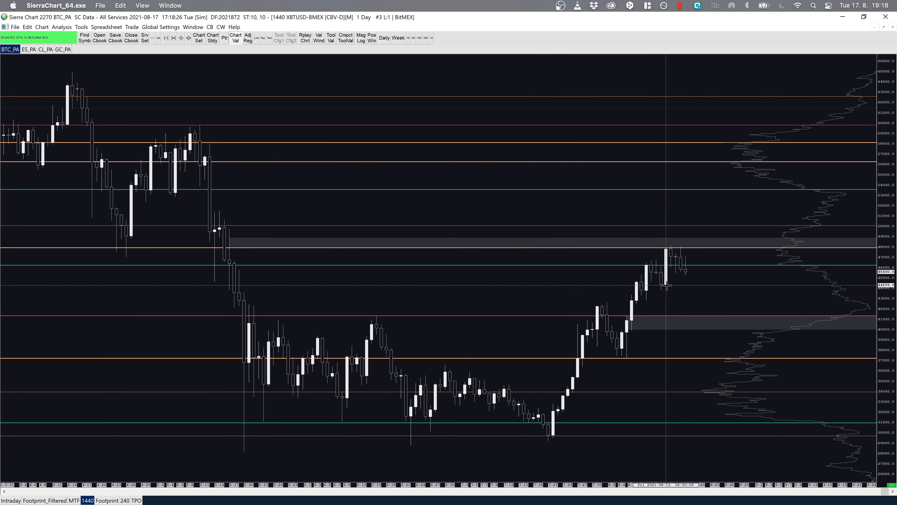
mouse_move(207, 270)
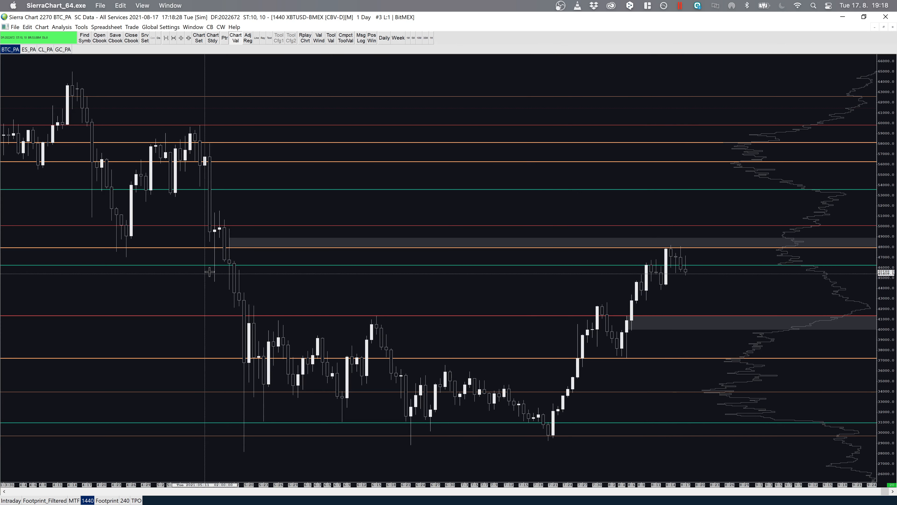
mouse_move(96, 405)
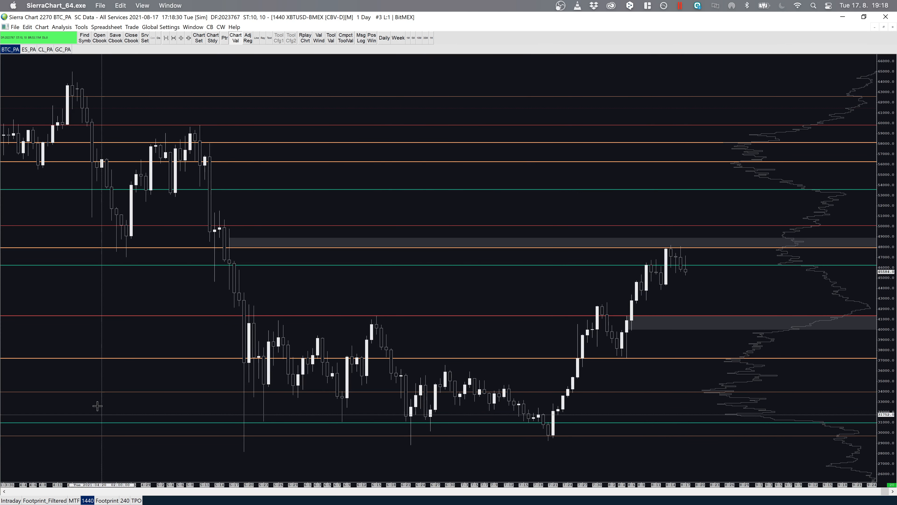
mouse_move(123, 403)
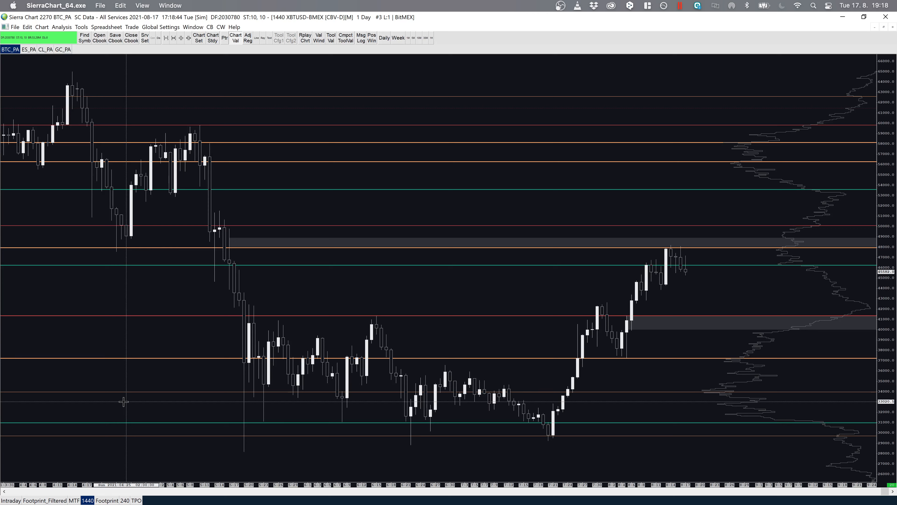
mouse_move(676, 279)
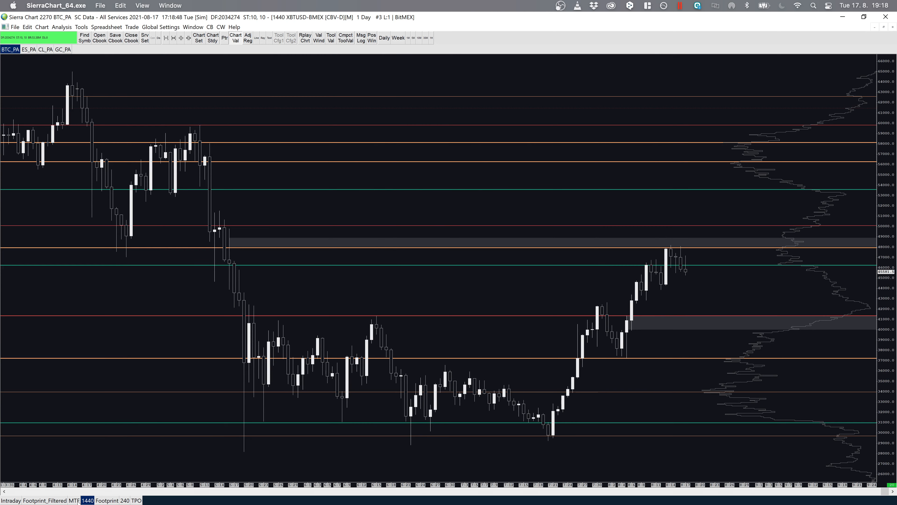
click(122, 499)
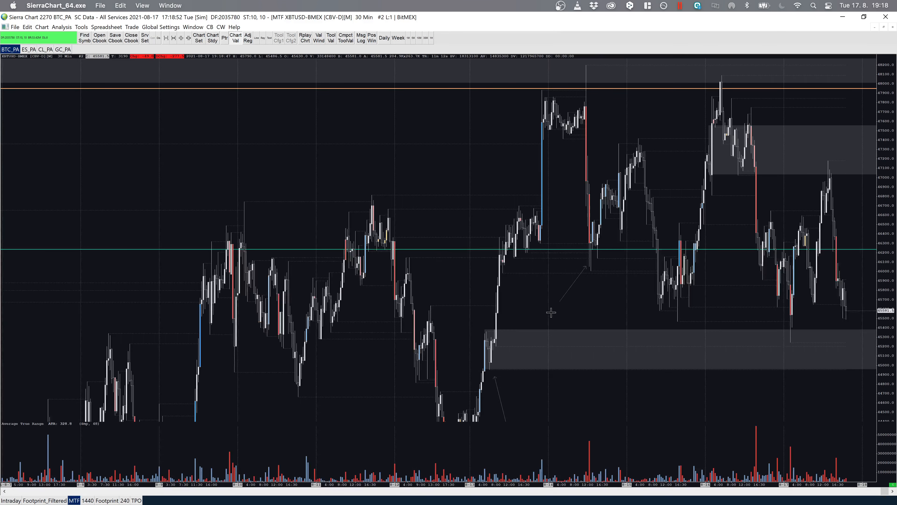
mouse_move(576, 282)
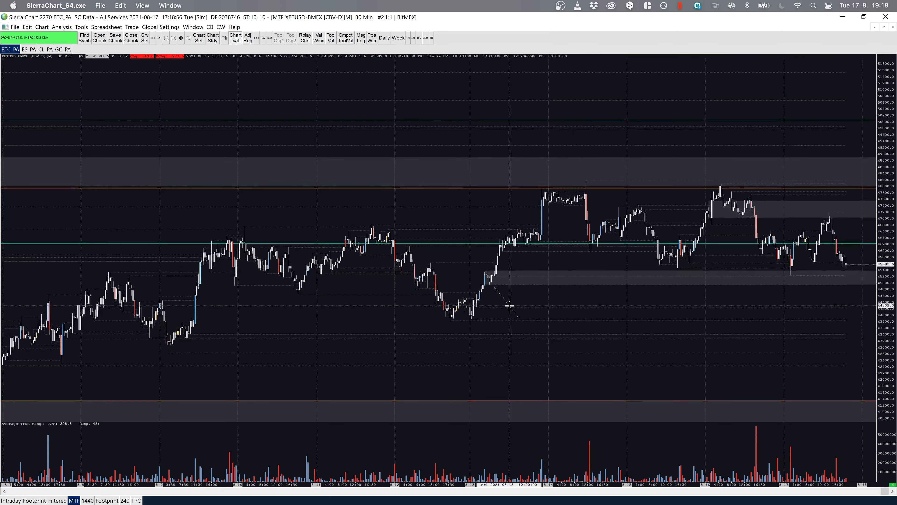
mouse_move(515, 299)
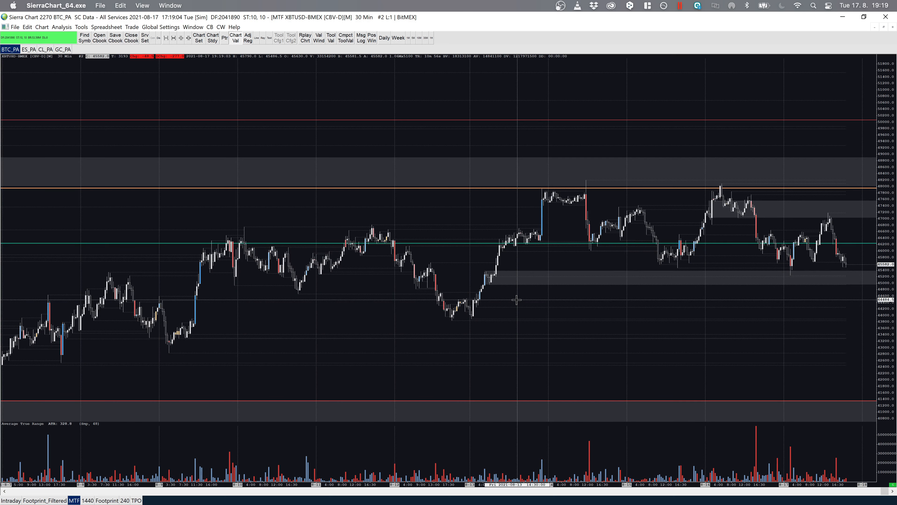
mouse_move(741, 192)
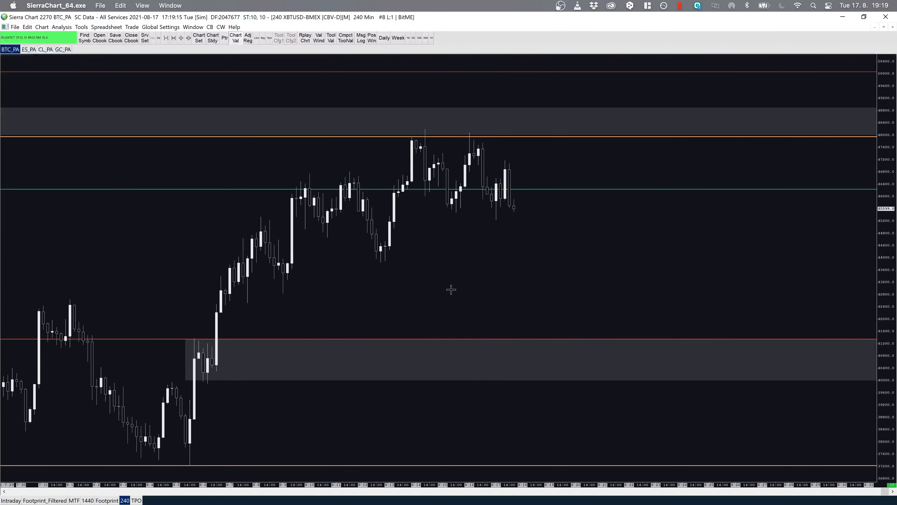
mouse_move(139, 60)
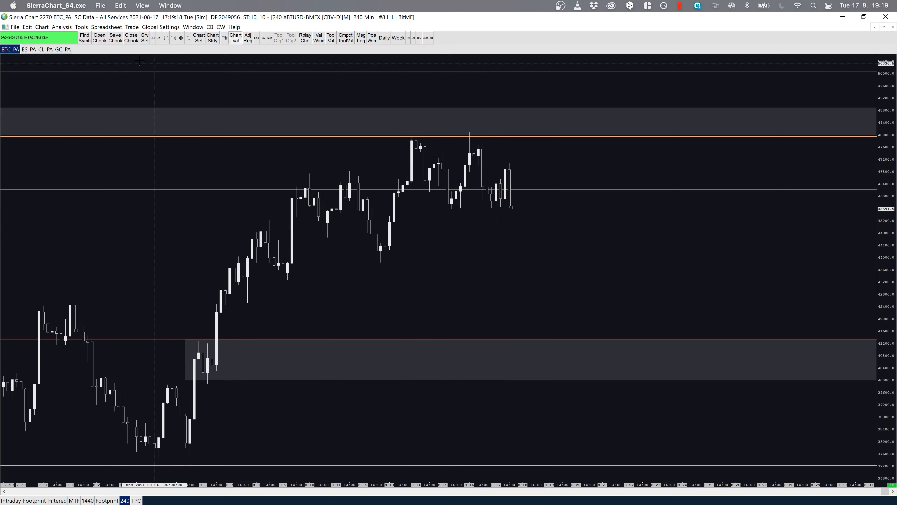
Select the Arrow drawing tool to mark the recent swing lows and highs
click(81, 27)
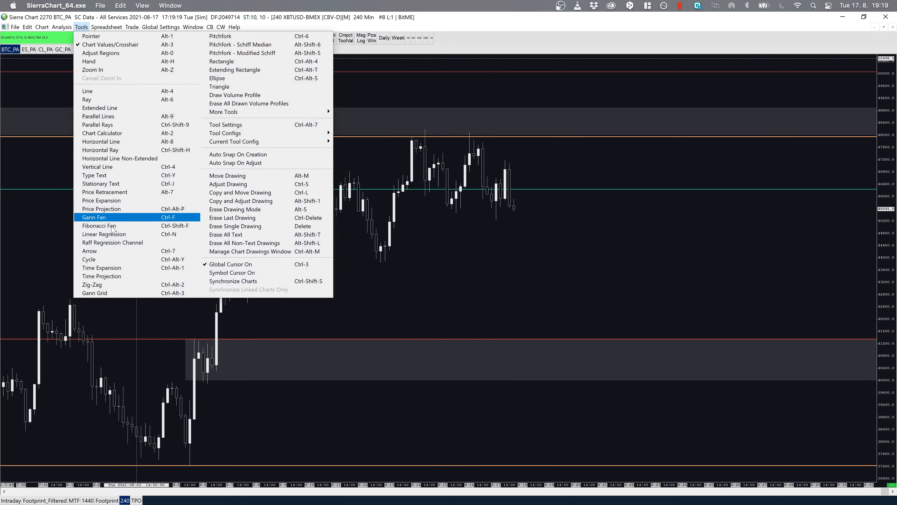
click(94, 216)
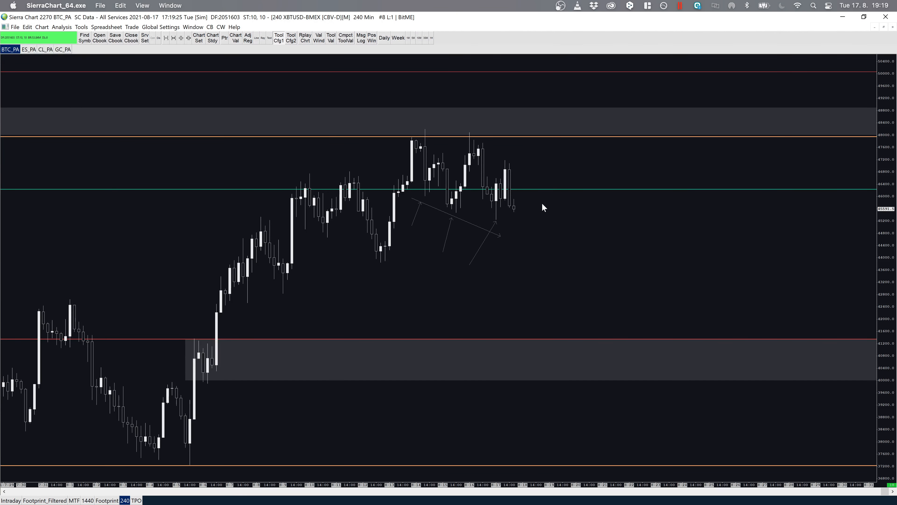
mouse_move(439, 174)
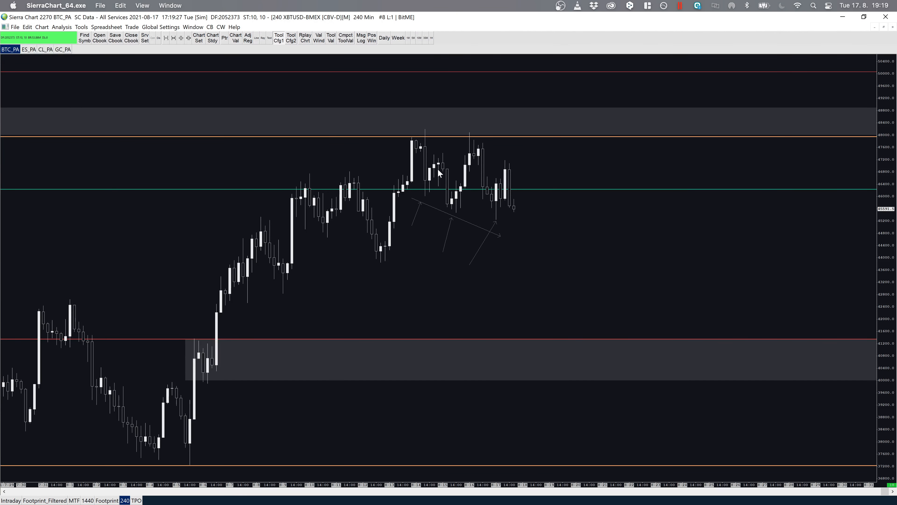
mouse_move(579, 293)
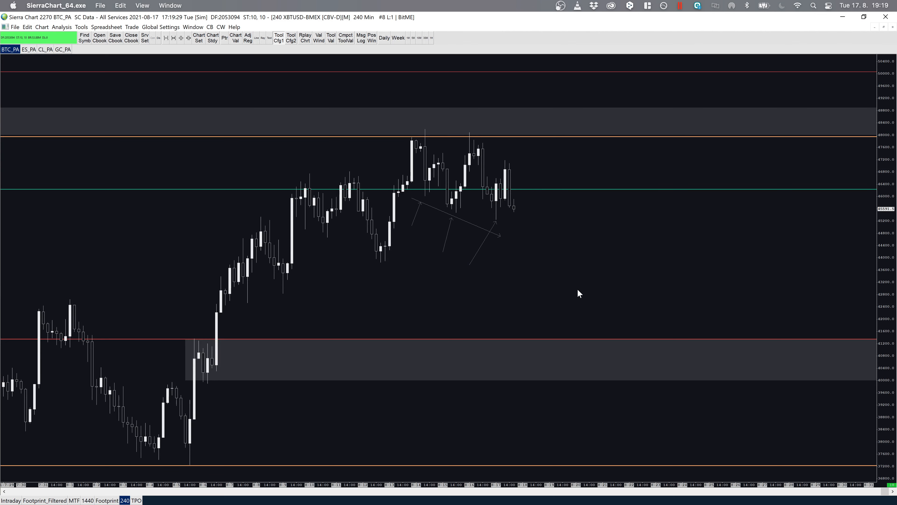
mouse_move(100, 482)
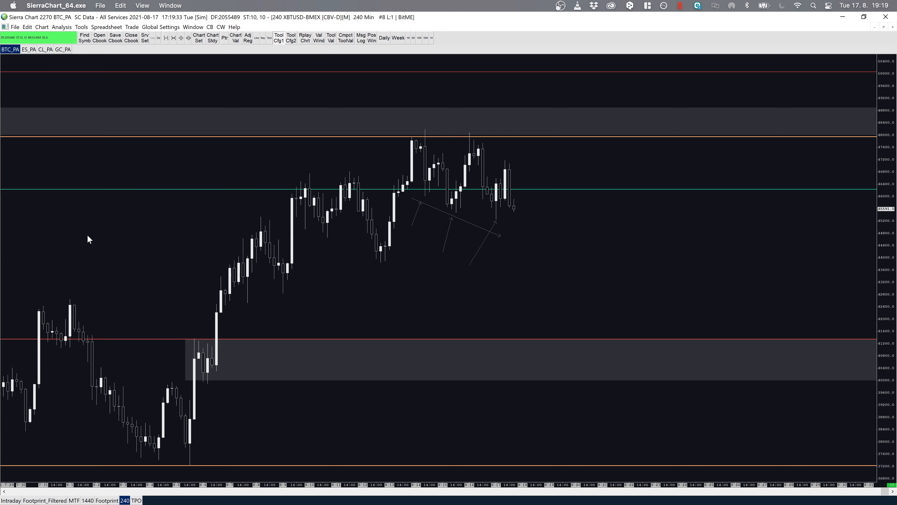
mouse_move(319, 313)
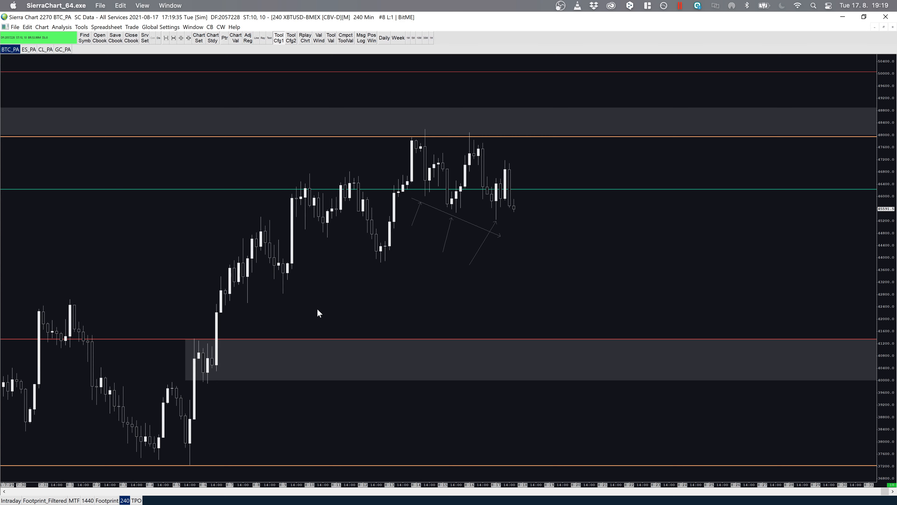
mouse_move(395, 292)
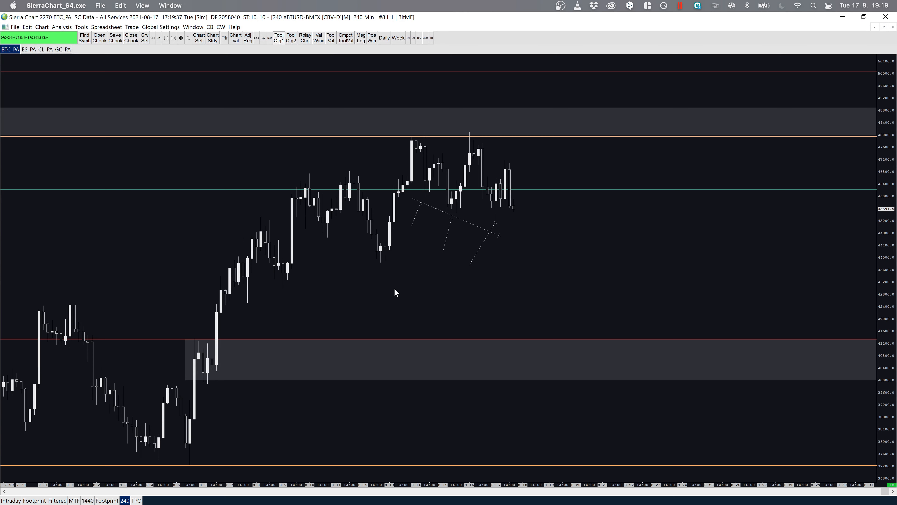
mouse_move(526, 268)
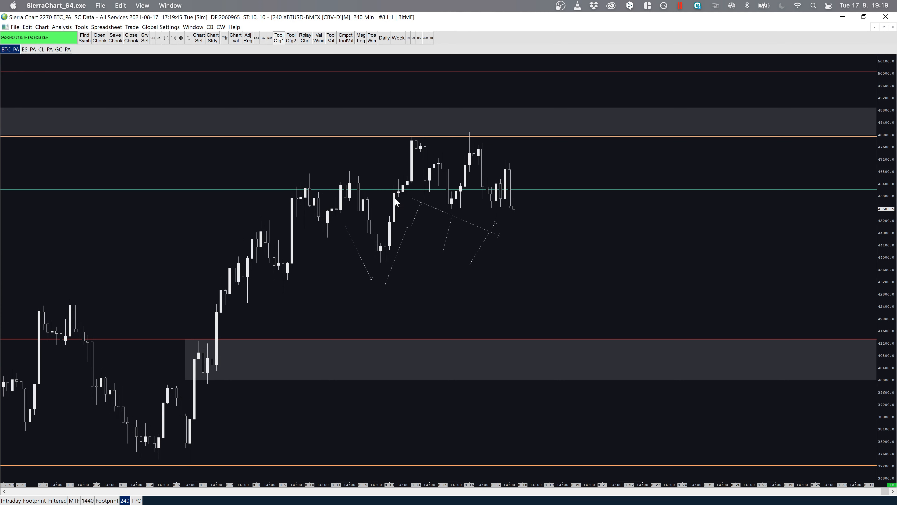
mouse_move(423, 121)
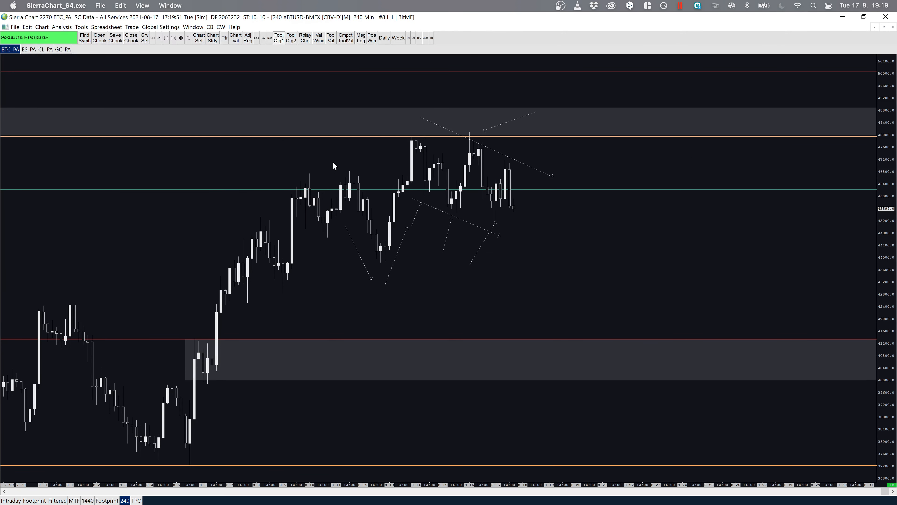
mouse_move(465, 216)
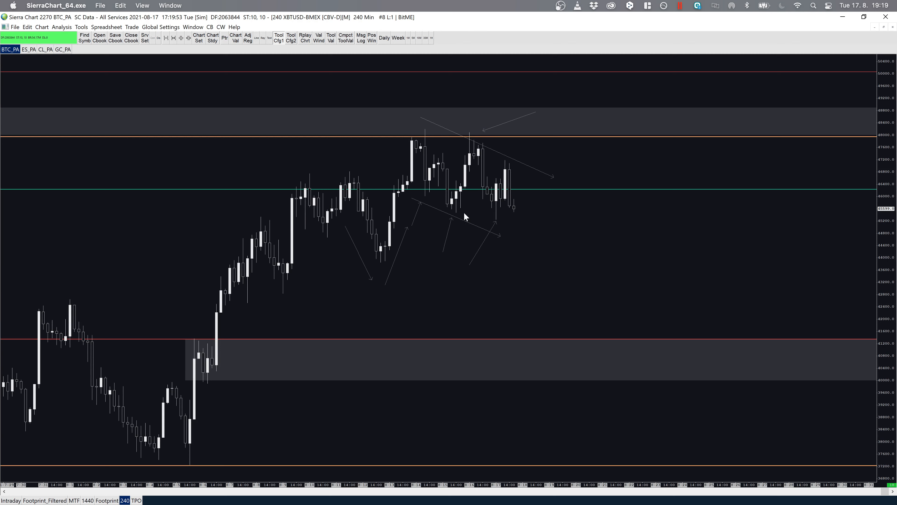
mouse_move(474, 174)
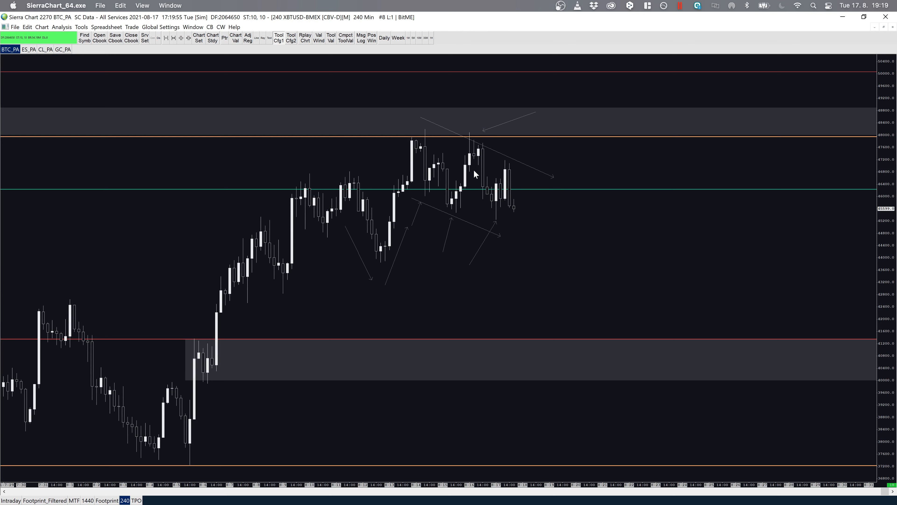
mouse_move(543, 168)
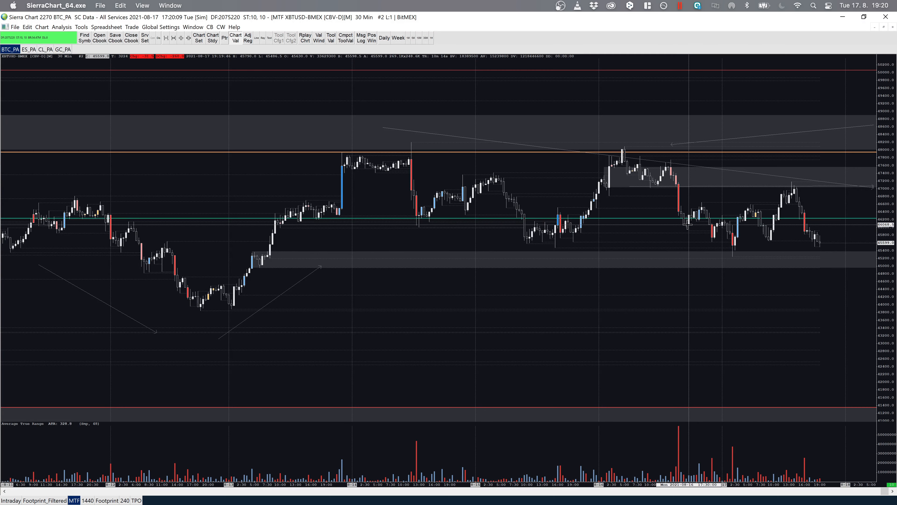
mouse_move(286, 297)
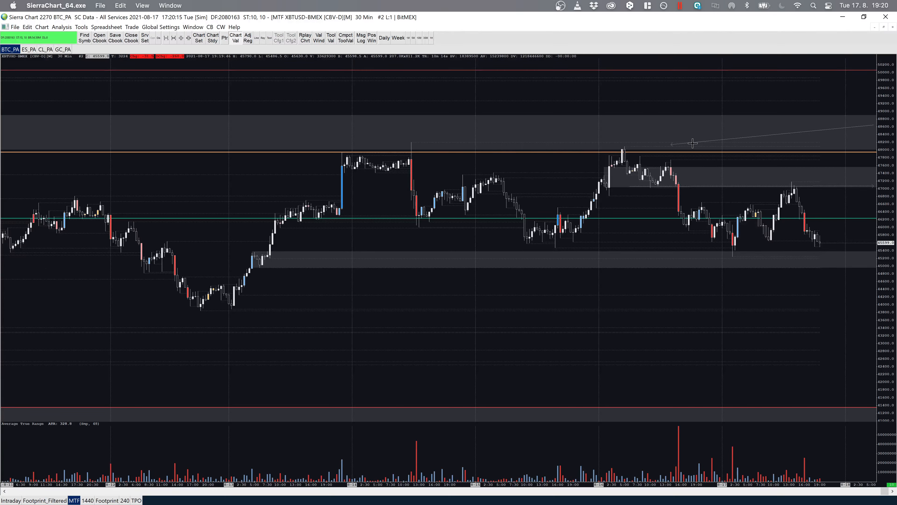
mouse_move(592, 230)
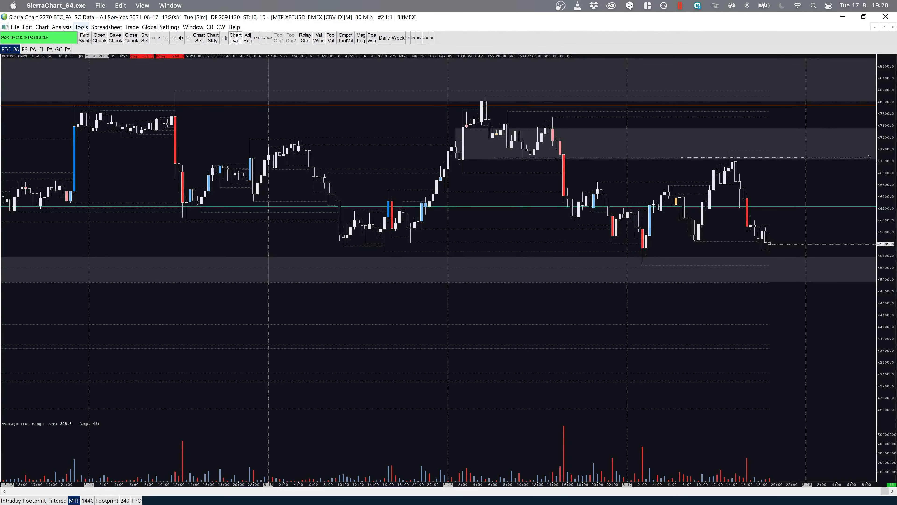
Select the Arrow tool from the Tools menu to point at the recent lows above the lower zone
click(81, 28)
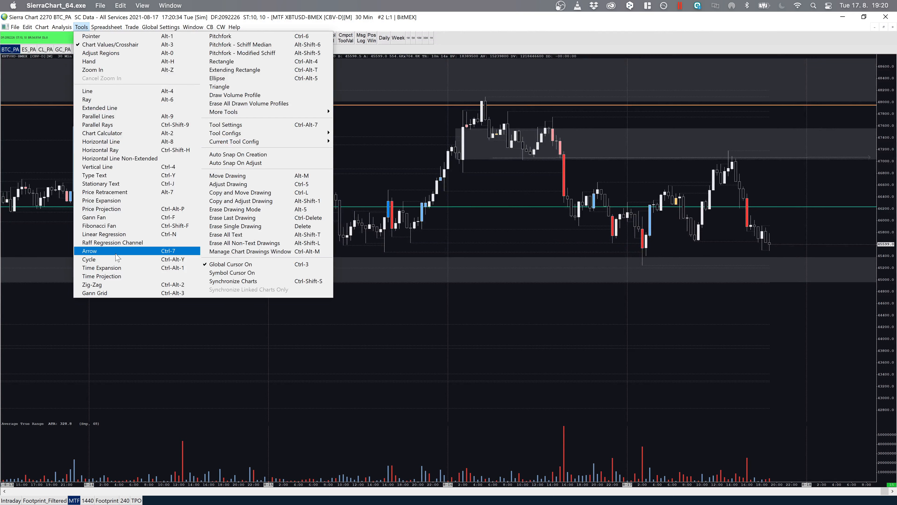
click(89, 250)
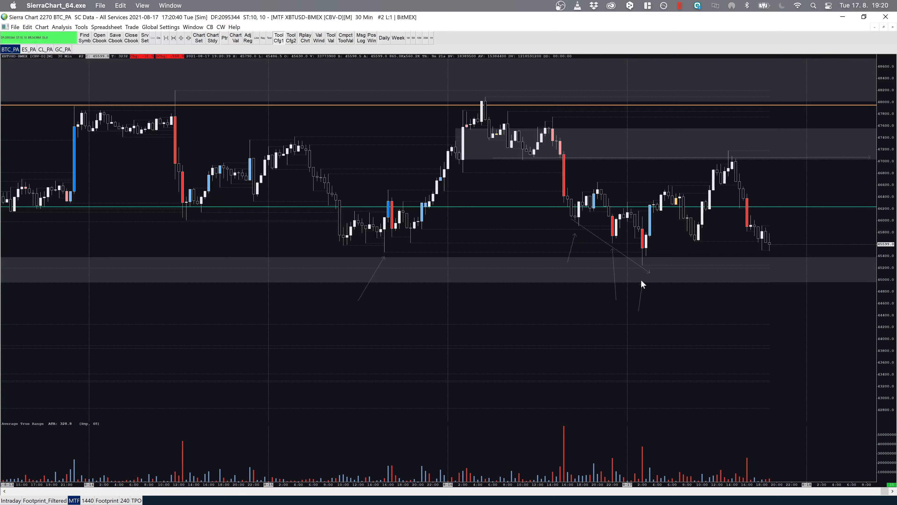
mouse_move(400, 88)
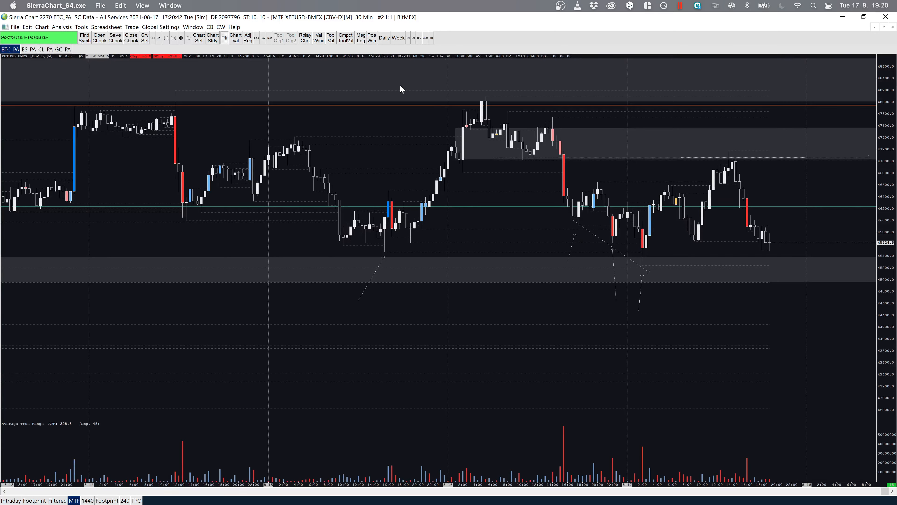
click(80, 27)
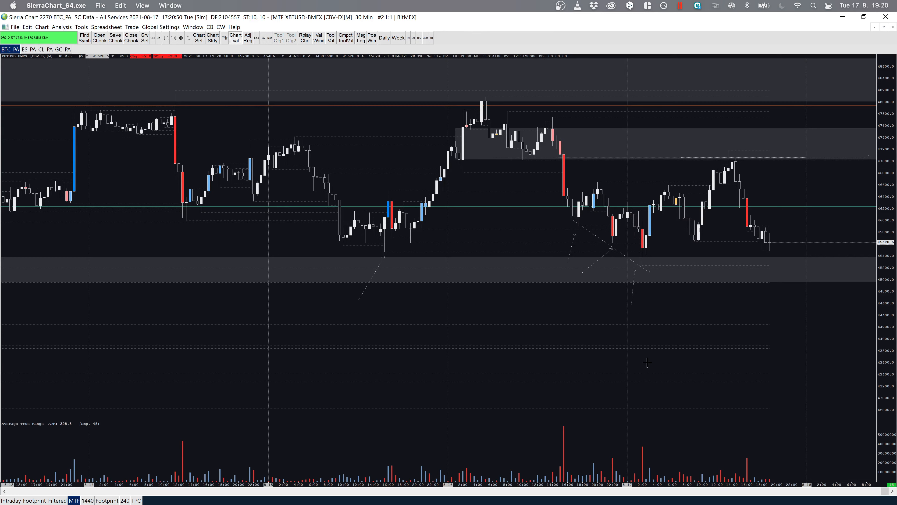
mouse_move(614, 414)
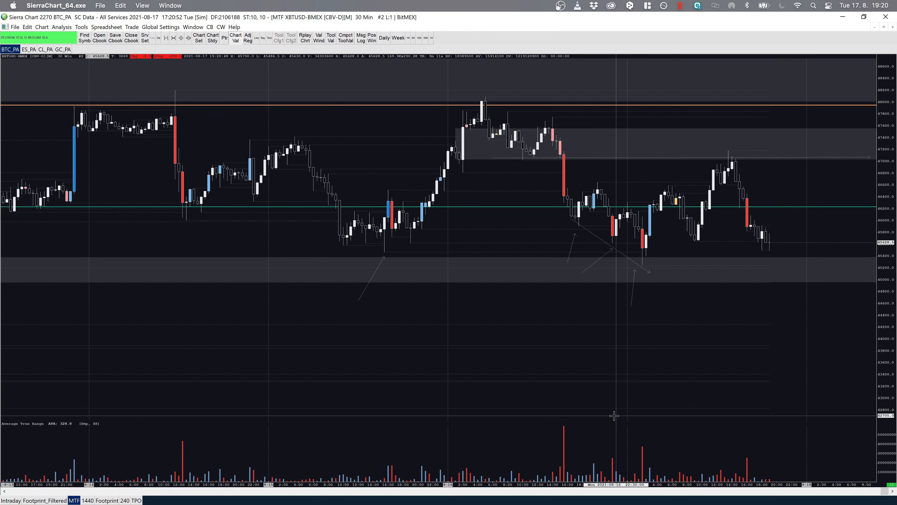
mouse_move(618, 365)
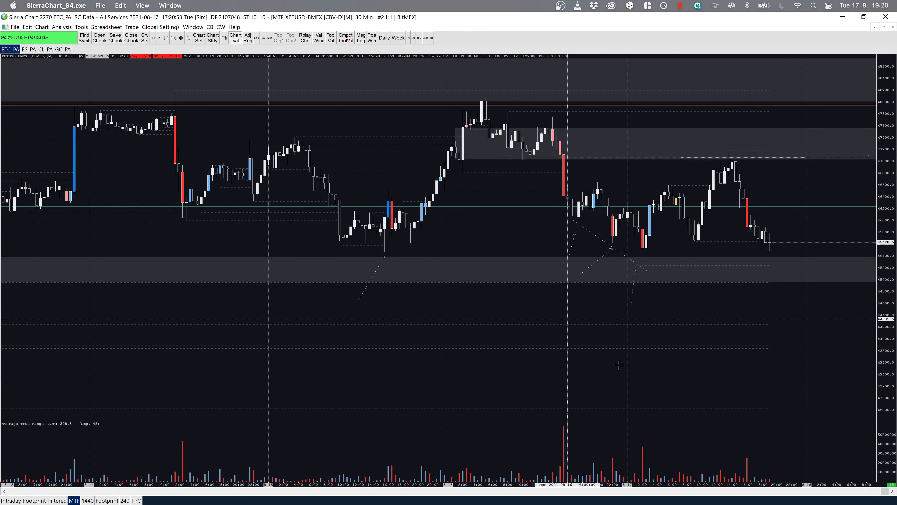
mouse_move(614, 433)
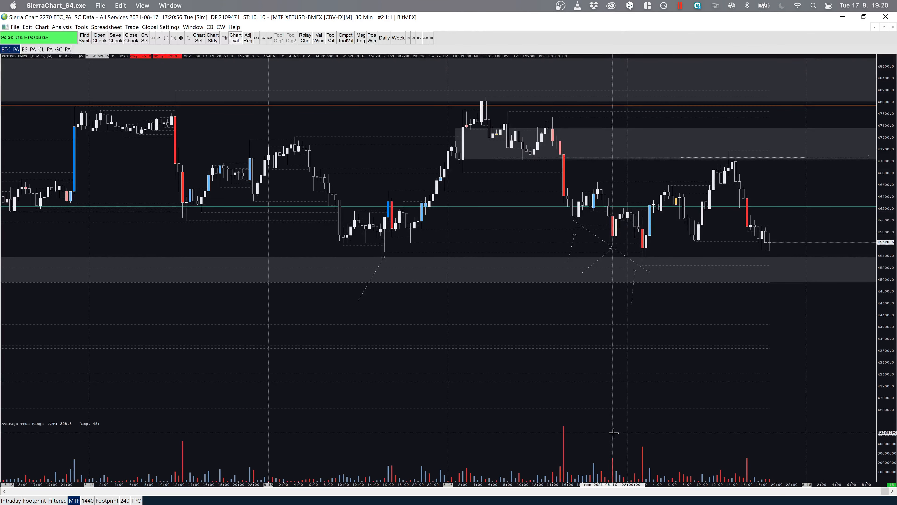
mouse_move(594, 224)
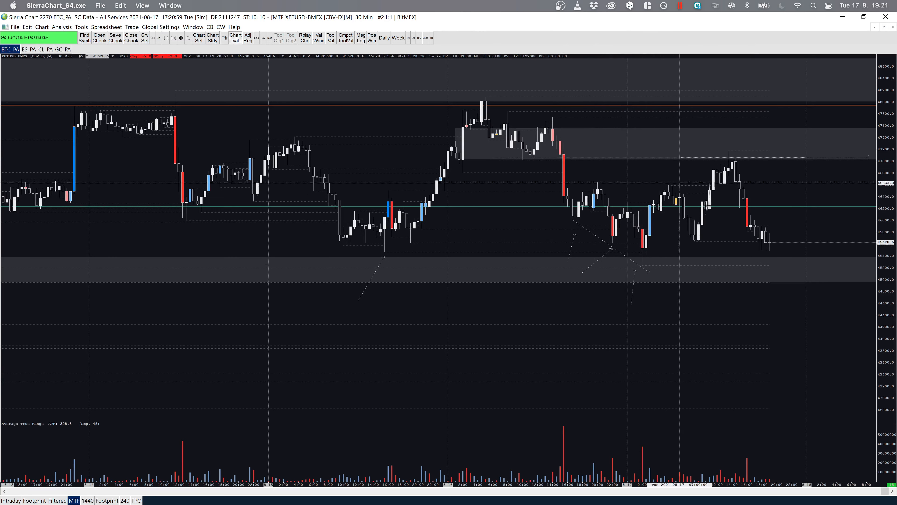
mouse_move(583, 261)
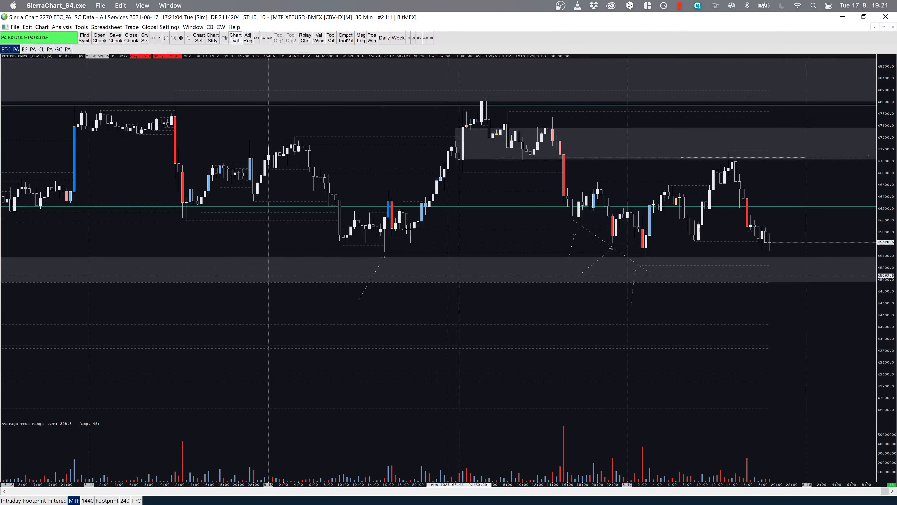
mouse_move(513, 227)
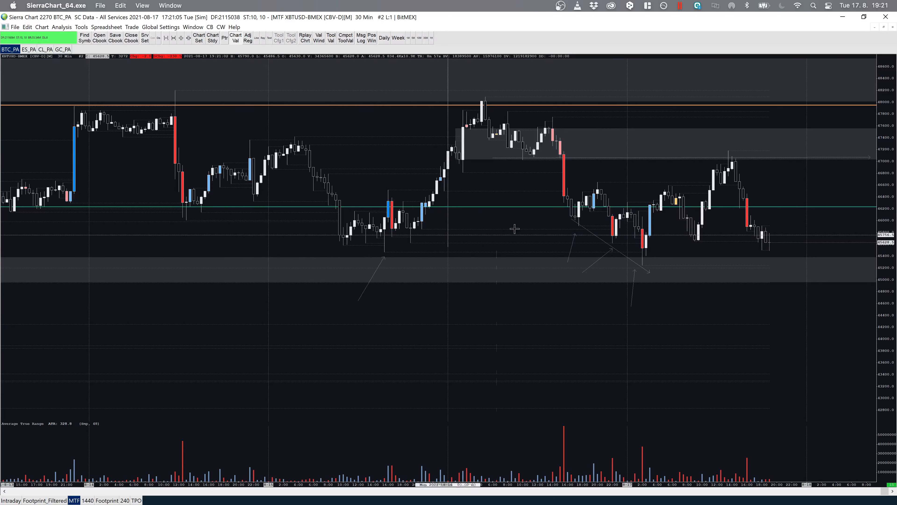
mouse_move(614, 328)
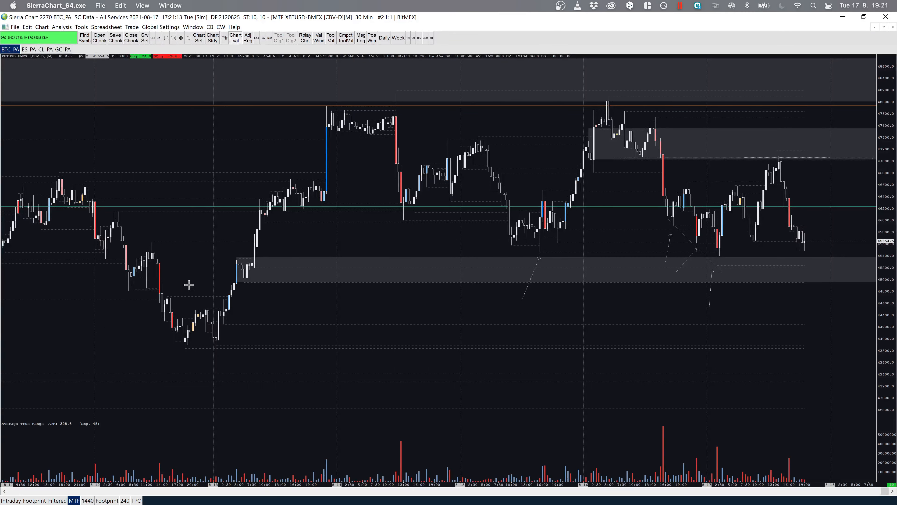
mouse_move(120, 301)
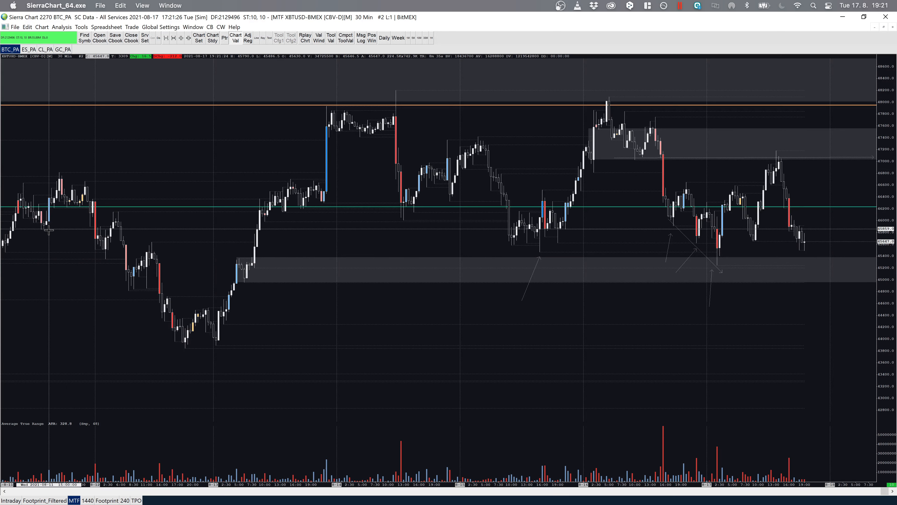
mouse_move(94, 245)
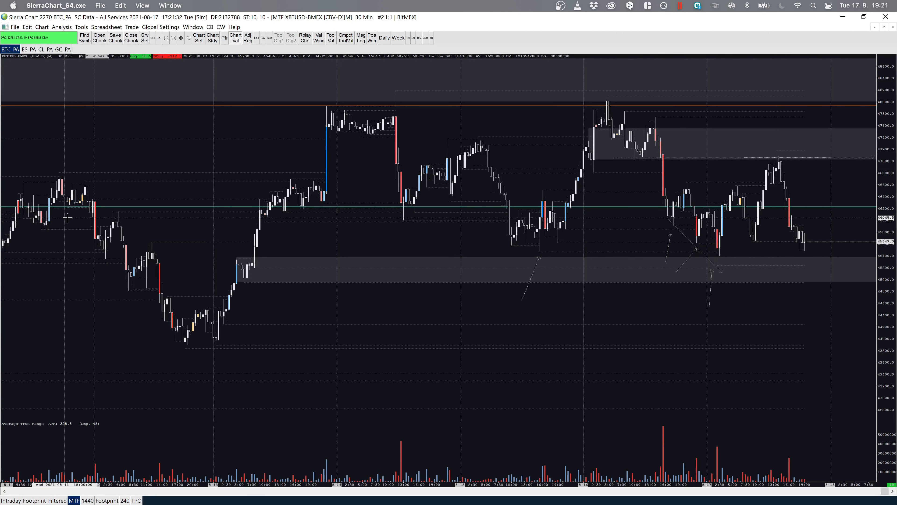
mouse_move(167, 313)
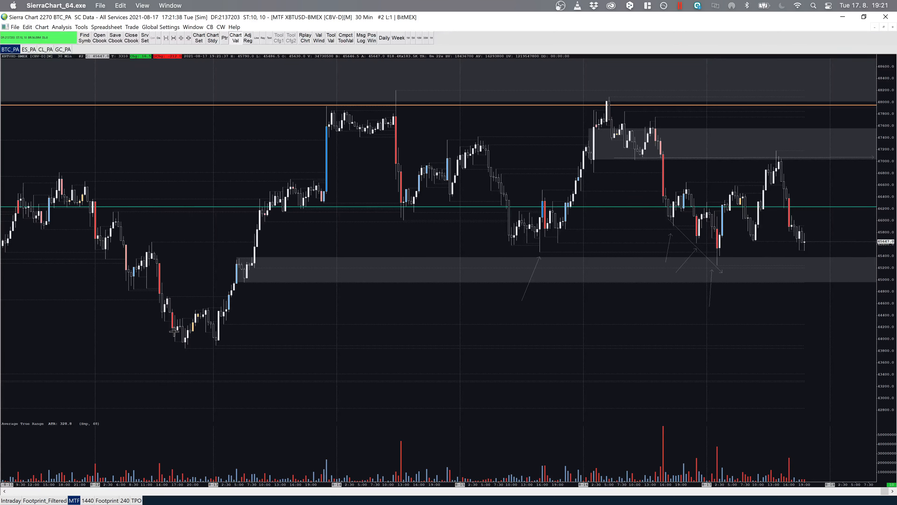
mouse_move(174, 328)
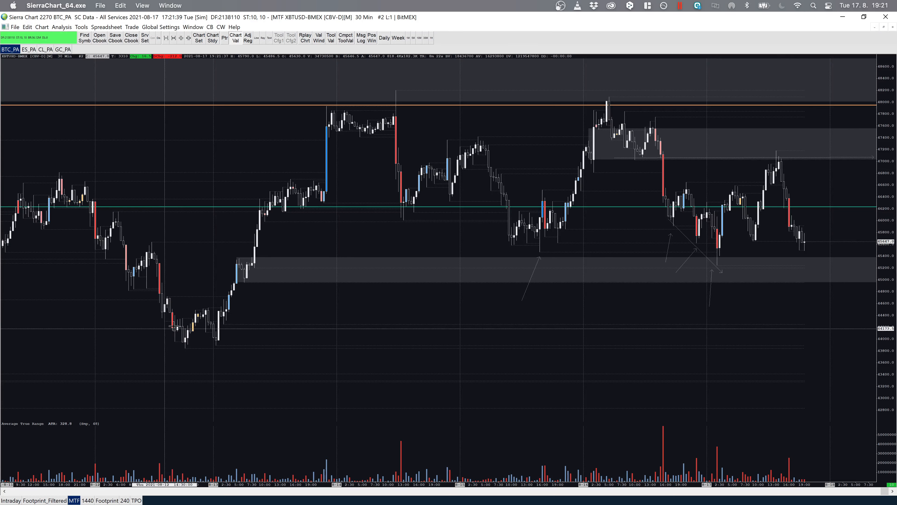
mouse_move(428, 211)
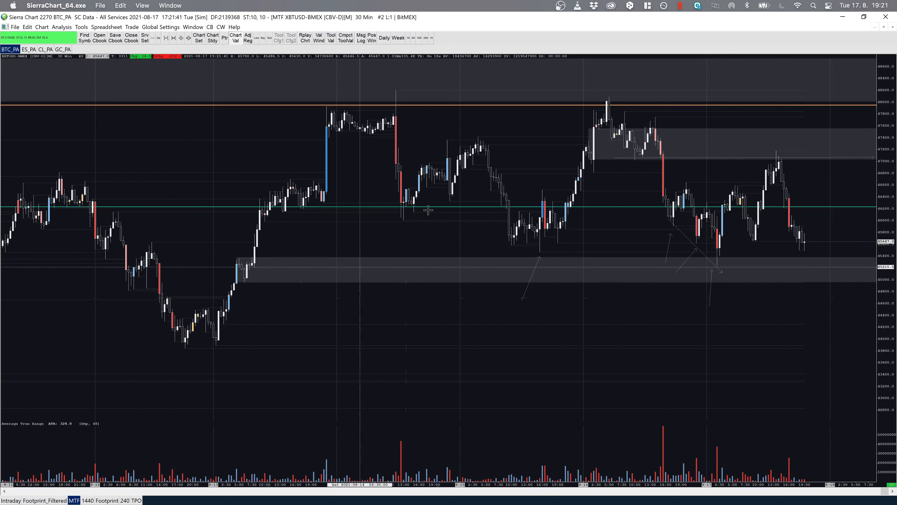
mouse_move(406, 221)
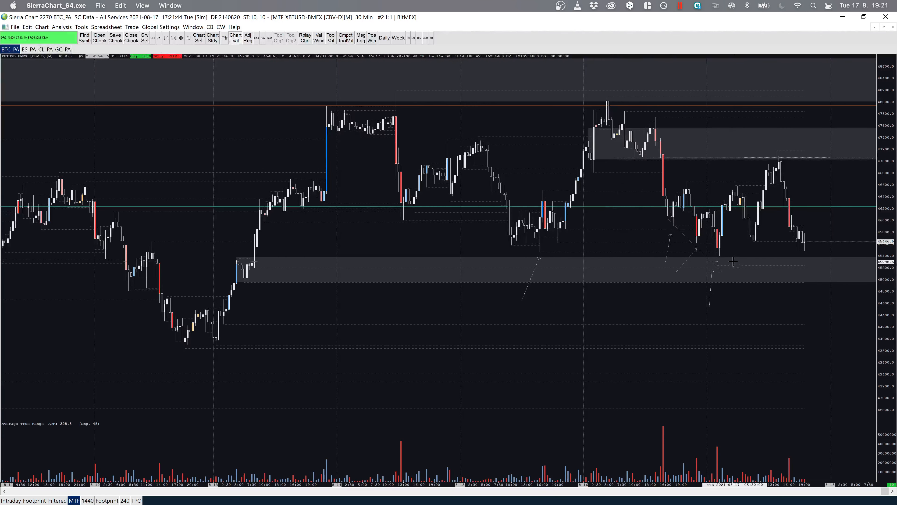
mouse_move(408, 316)
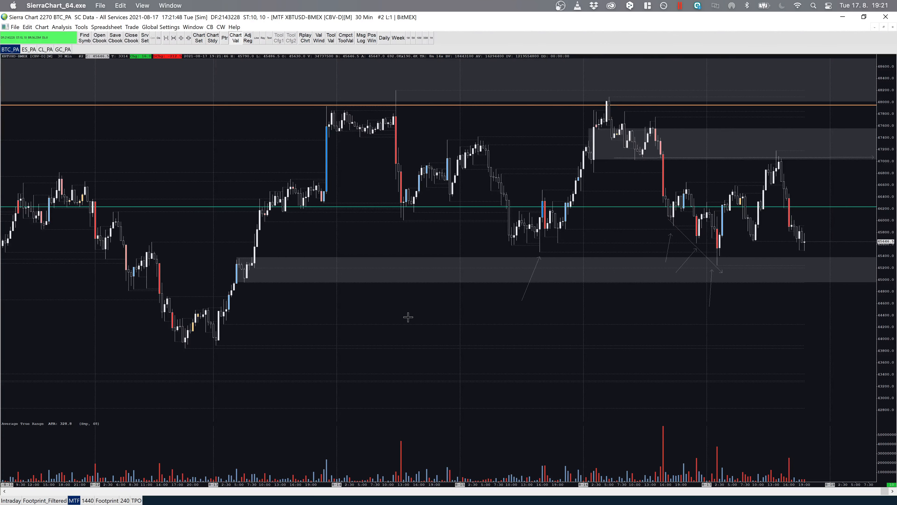
mouse_move(300, 154)
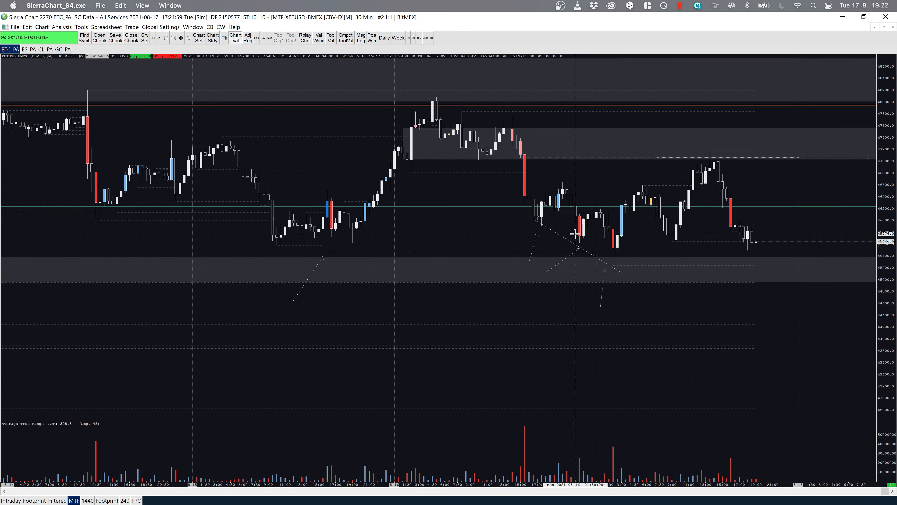
mouse_move(624, 209)
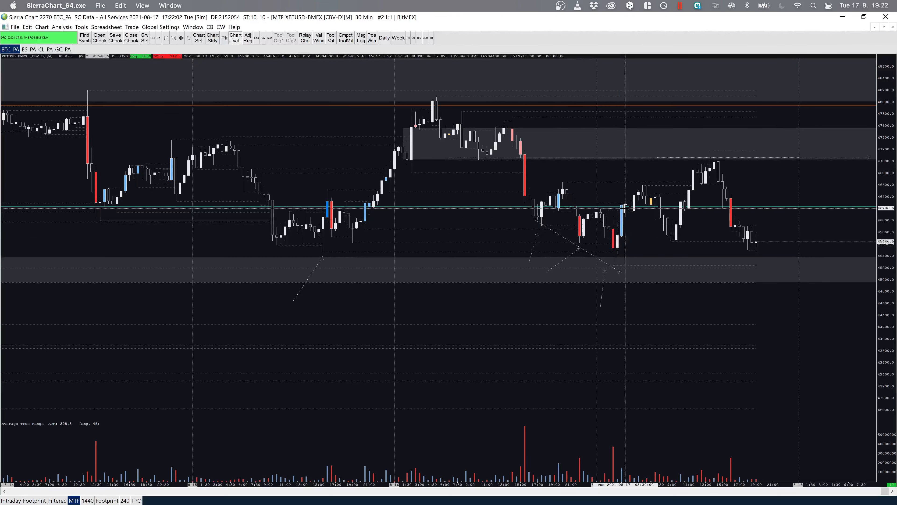
mouse_move(602, 293)
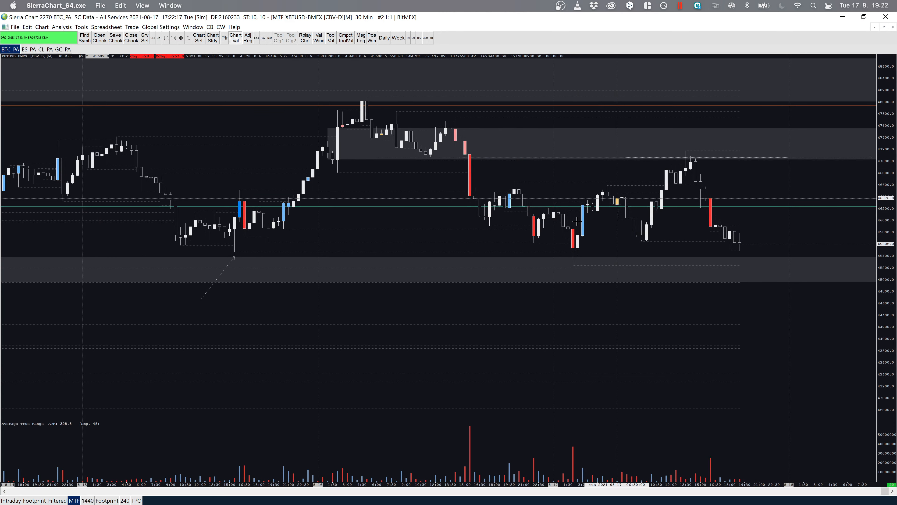
Switch to the TPO profile chart and choose the Extending Rectangle tool for the support zone
click(136, 500)
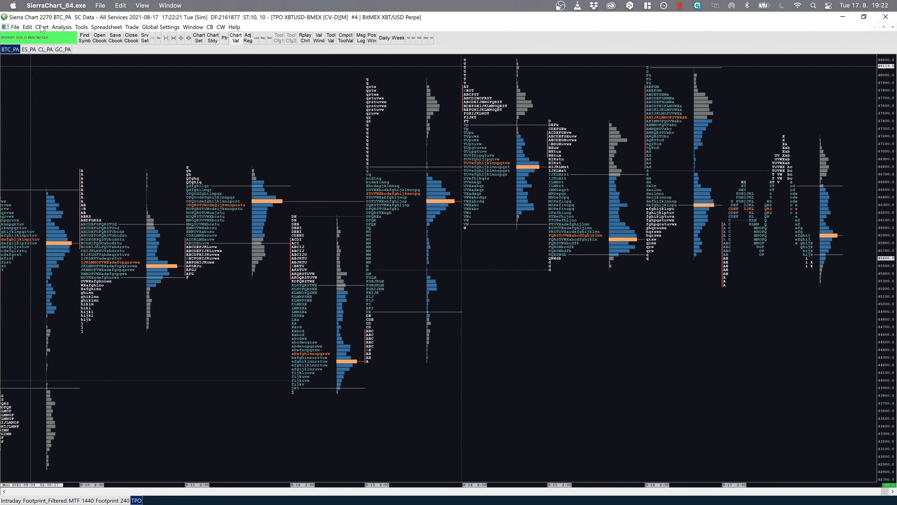
click(81, 27)
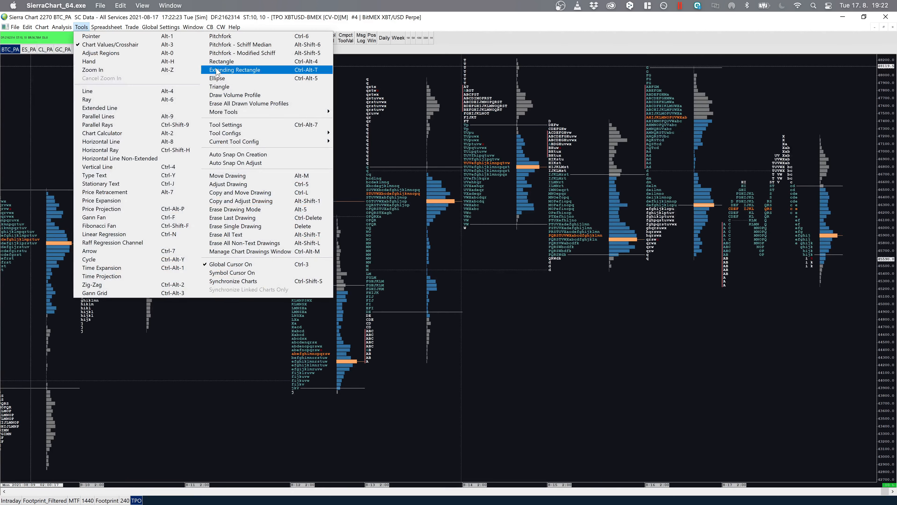
click(234, 69)
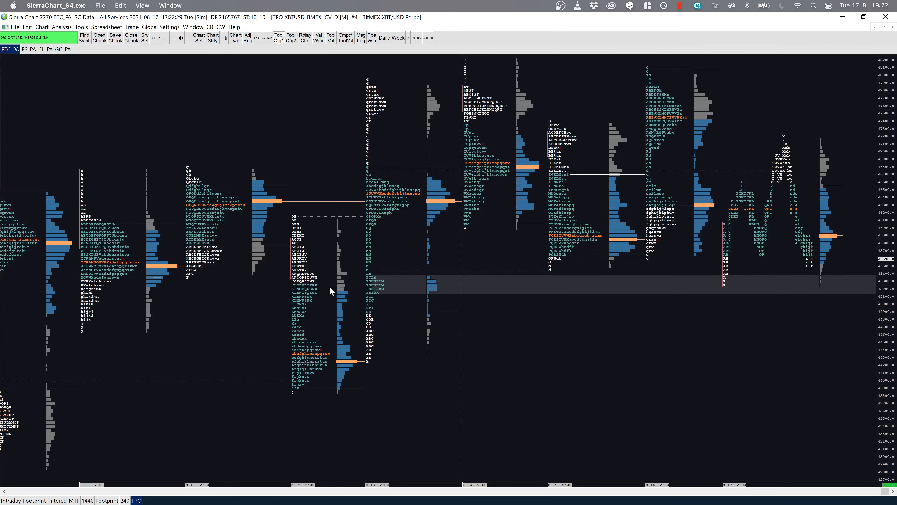
mouse_move(685, 250)
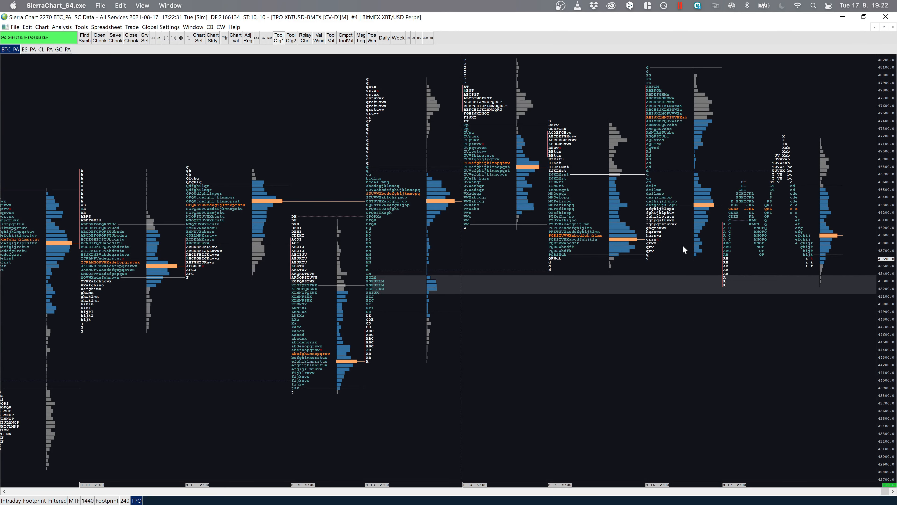
mouse_move(719, 240)
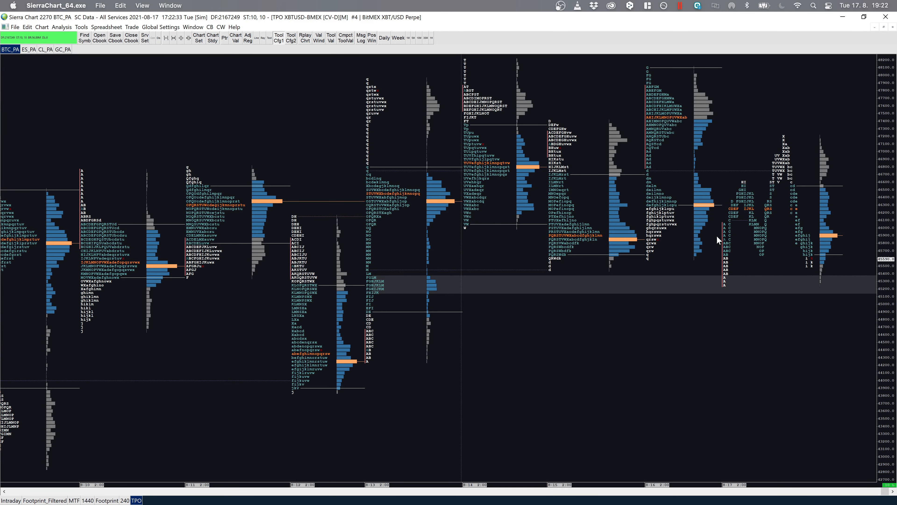
mouse_move(857, 61)
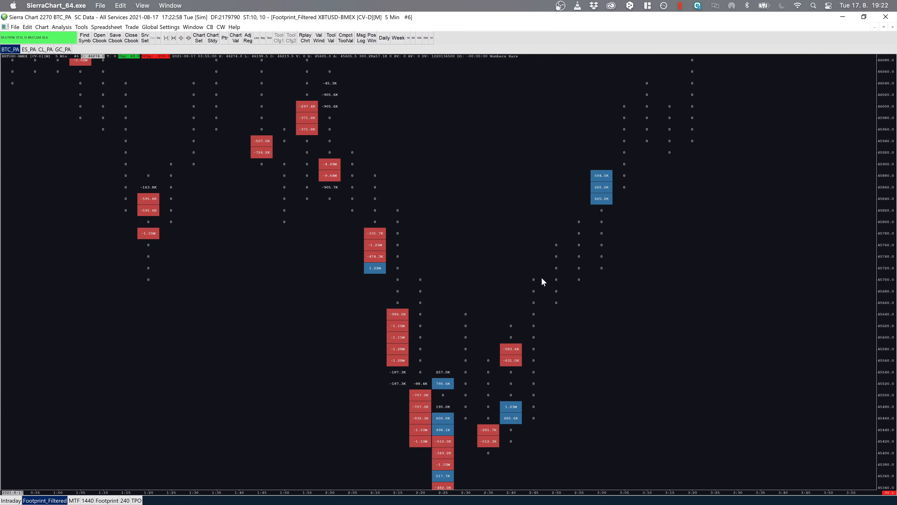
mouse_move(262, 333)
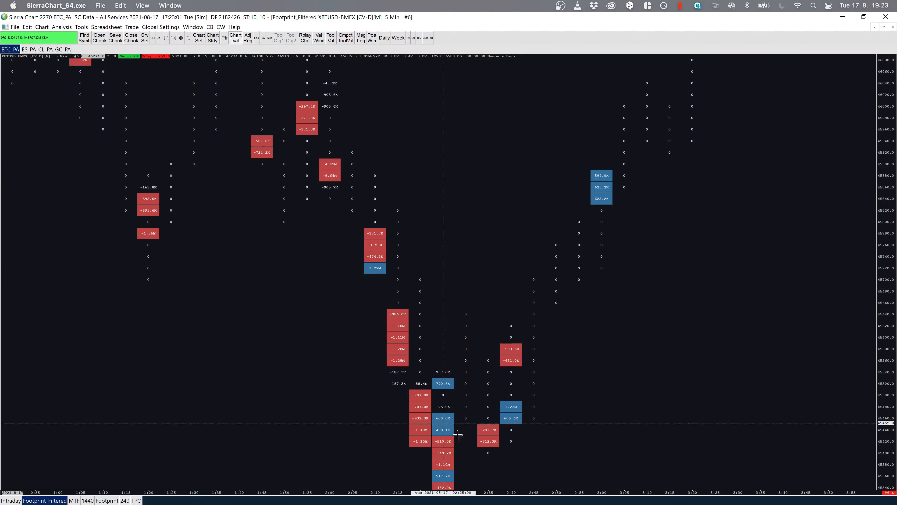
Scroll through the filtered 5-minute XBTUSD footprint chart
scroll(down, 3)
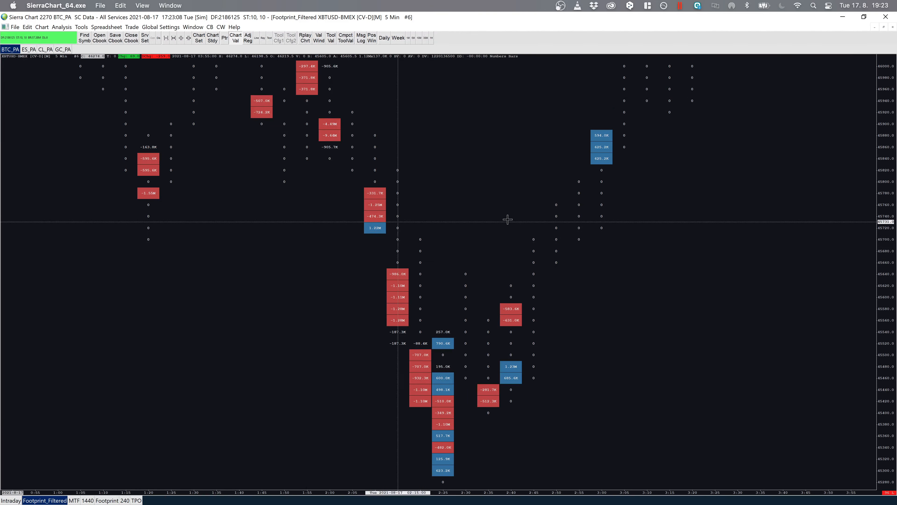
mouse_move(519, 423)
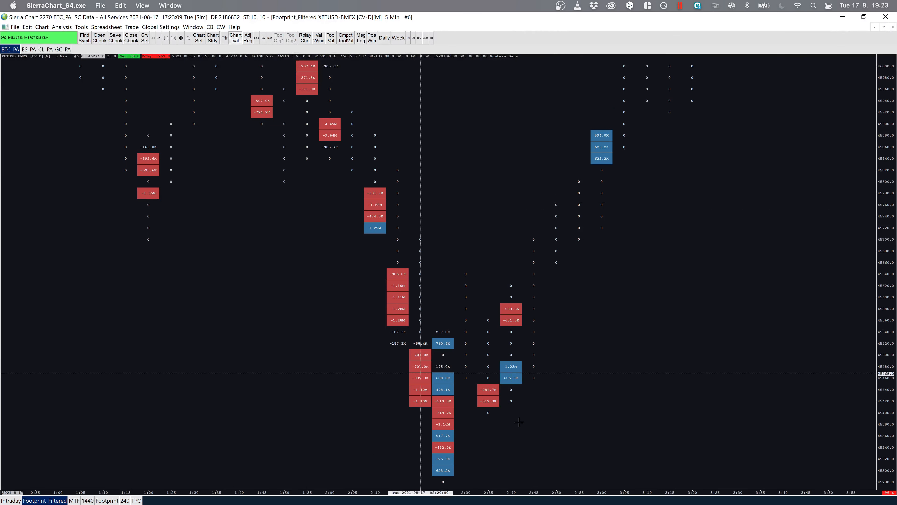
mouse_move(455, 297)
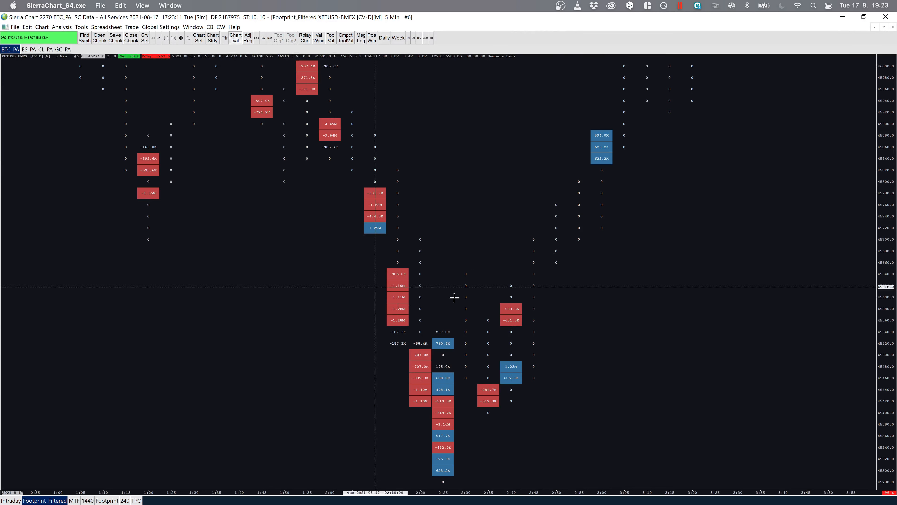
mouse_move(637, 345)
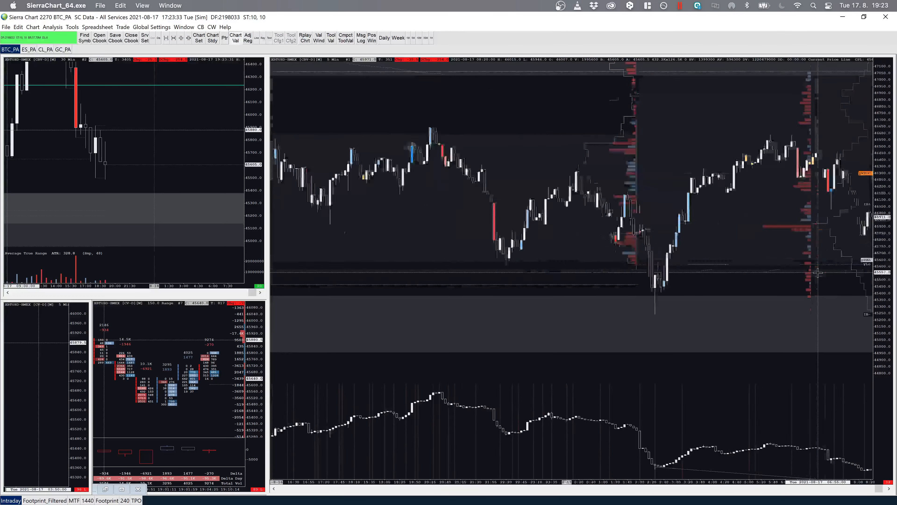
Select drawing tools to mark the earlier swing high and start a line along the descending highs
click(72, 27)
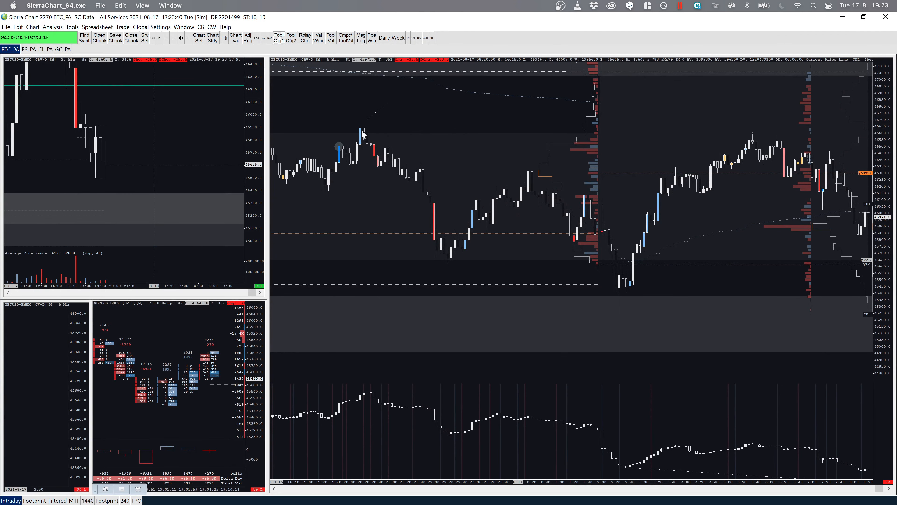
mouse_move(366, 131)
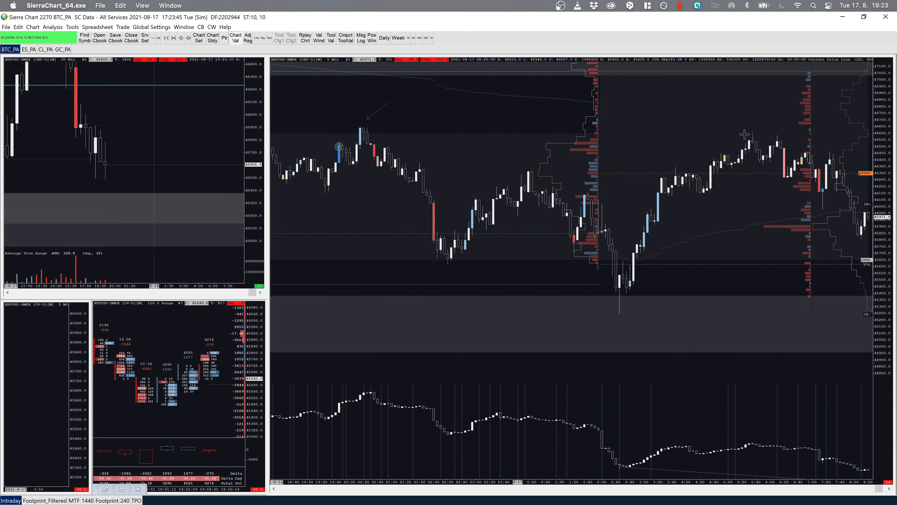
mouse_move(744, 135)
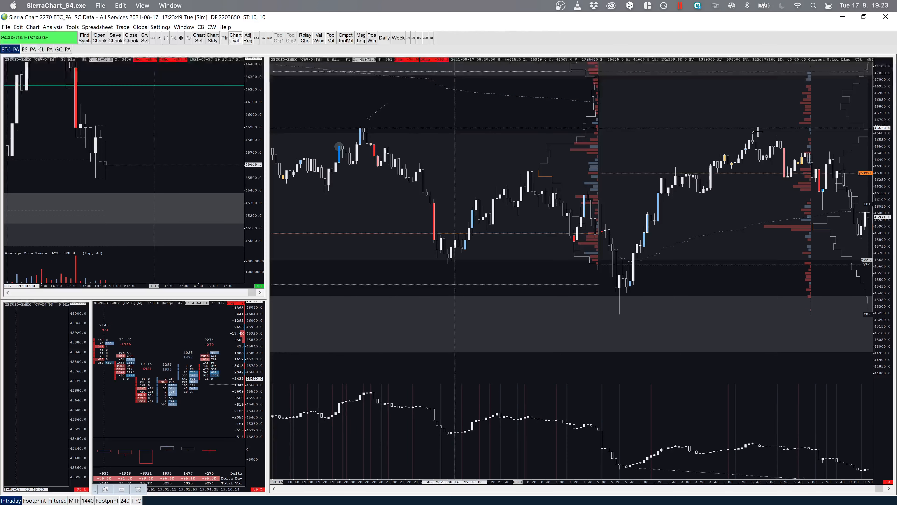
mouse_move(787, 135)
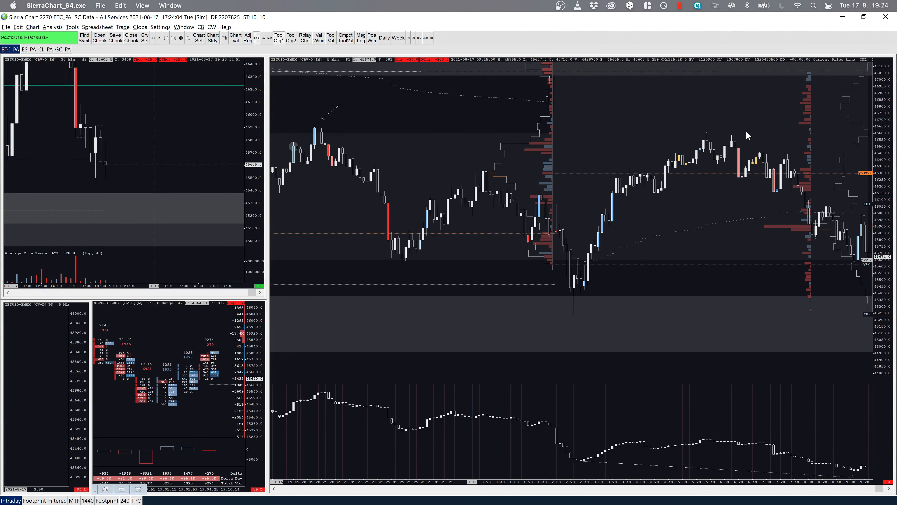
click(71, 27)
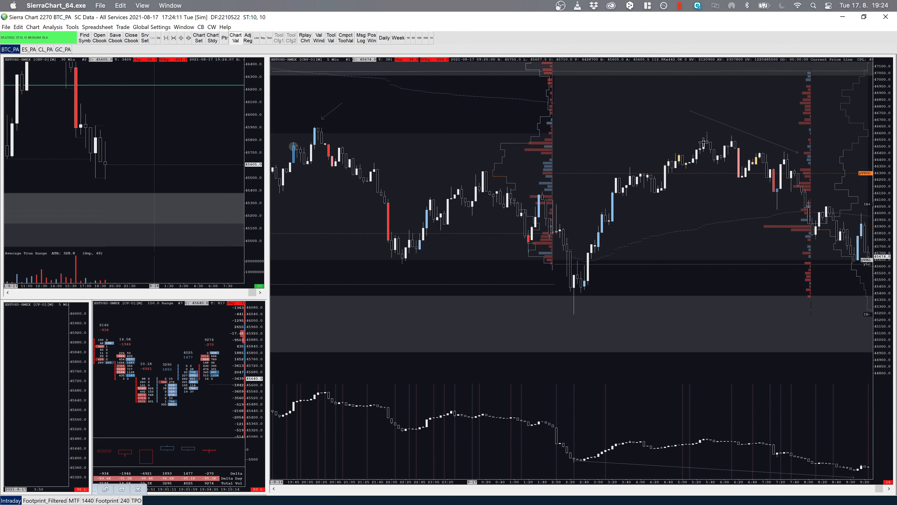
mouse_move(798, 143)
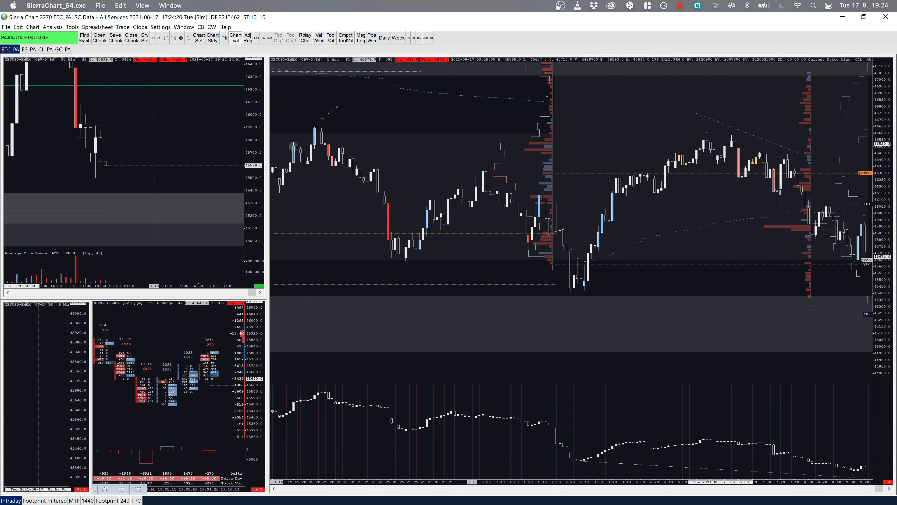
mouse_move(775, 224)
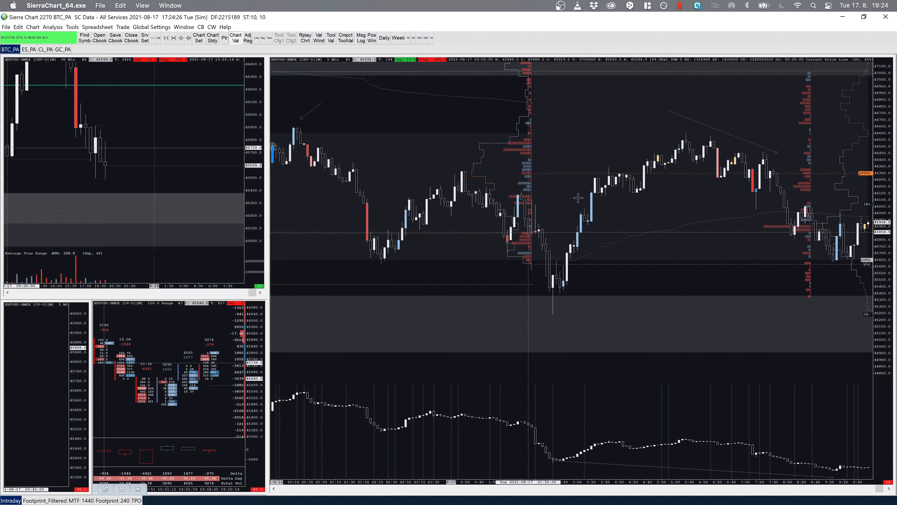
mouse_move(648, 212)
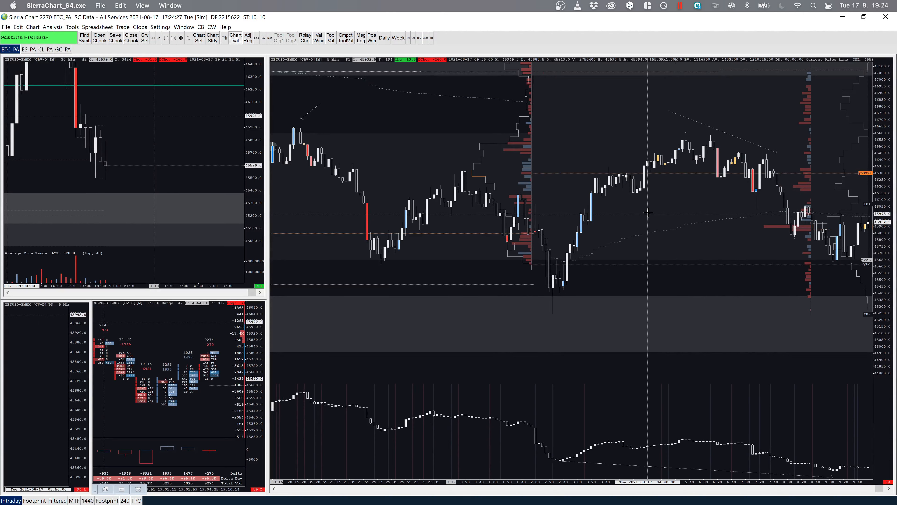
mouse_move(445, 239)
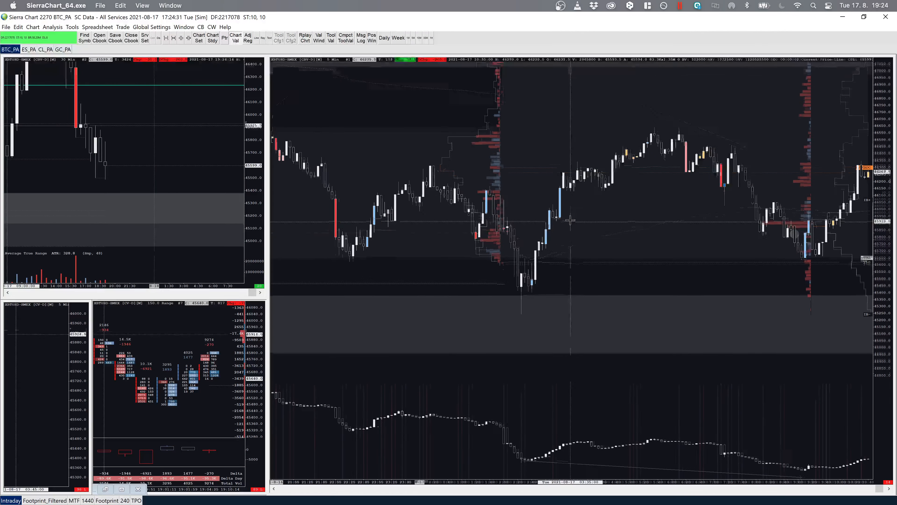
Choose a drawing tool to begin boxing in the topping range
click(71, 27)
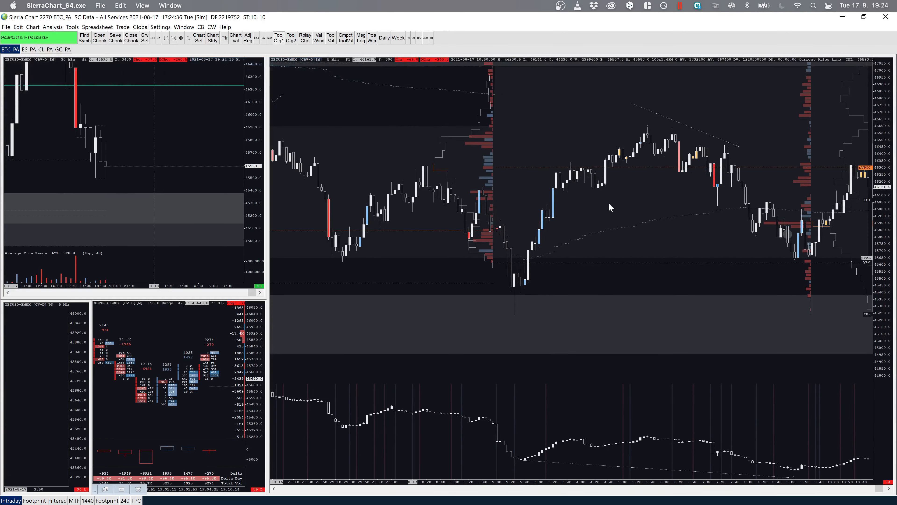
mouse_move(624, 204)
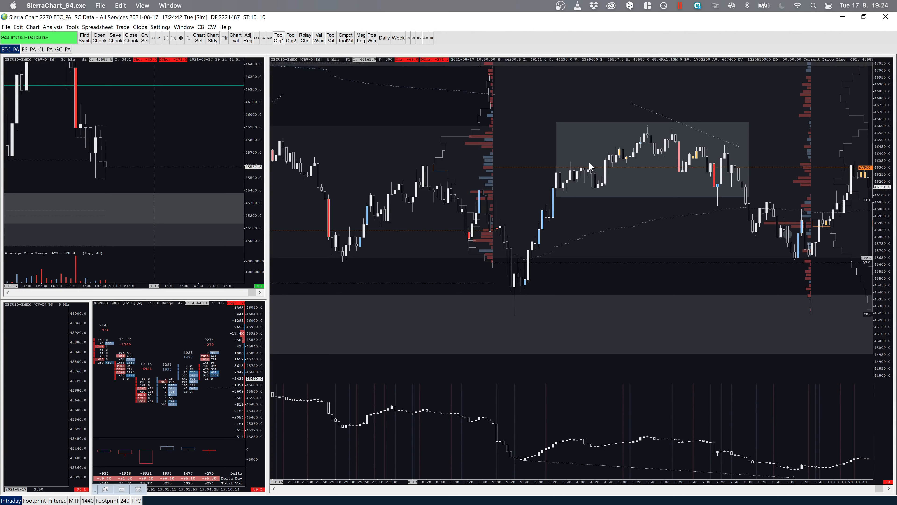
mouse_move(576, 196)
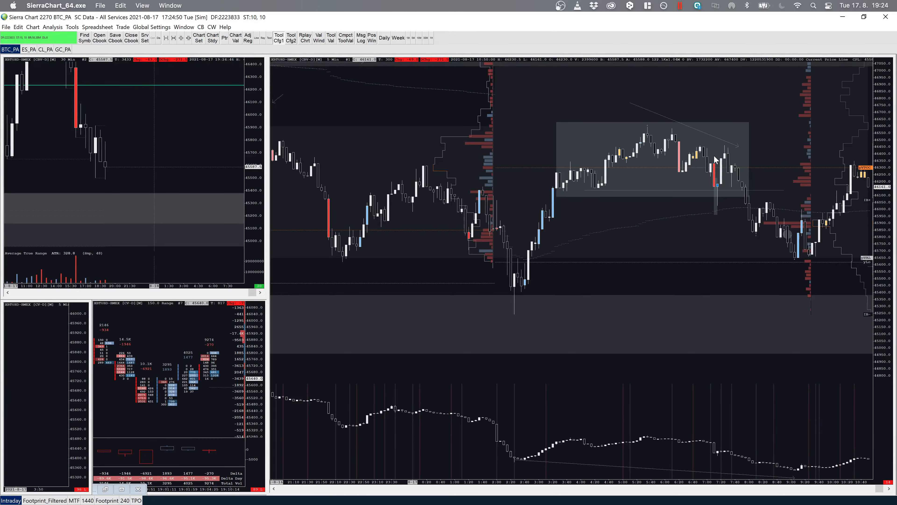
mouse_move(721, 184)
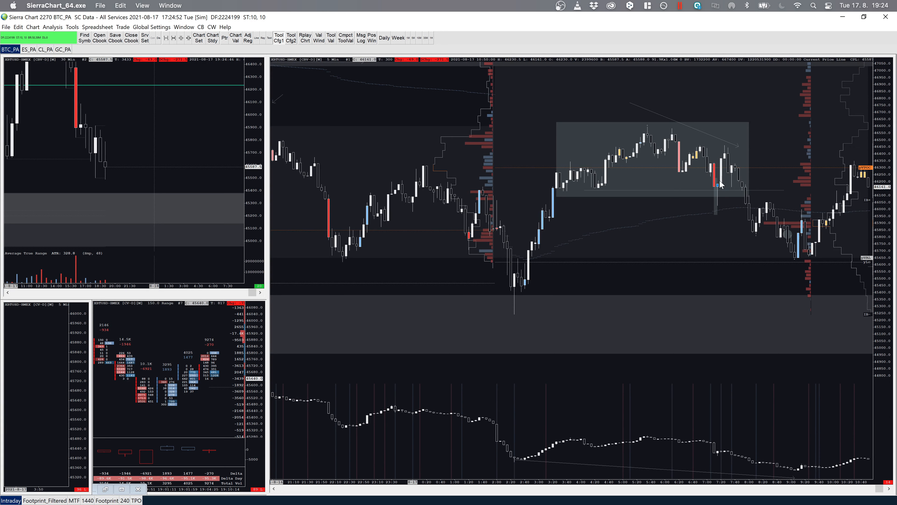
mouse_move(629, 268)
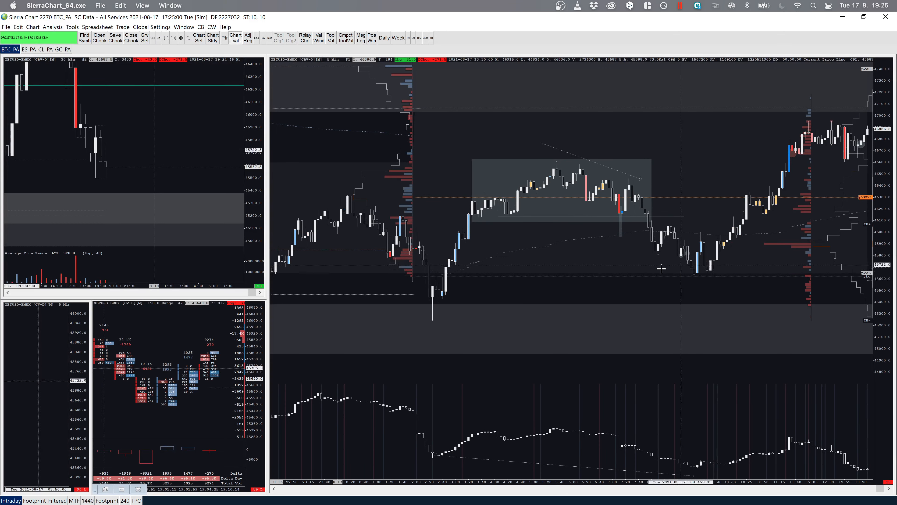
mouse_move(718, 276)
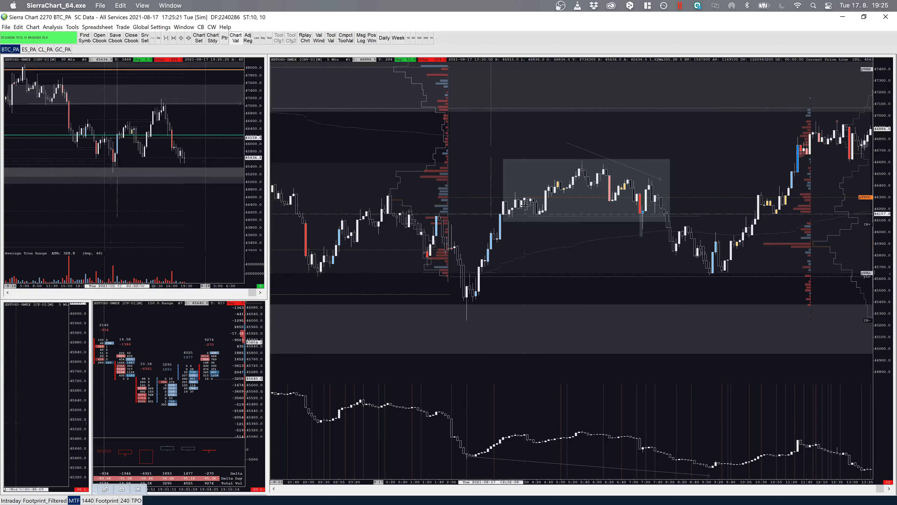
scroll(left, 3)
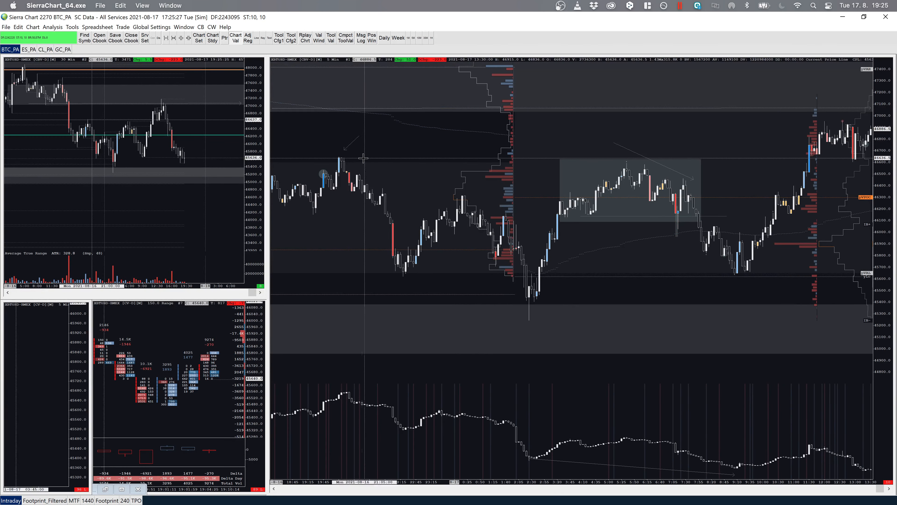
mouse_move(539, 162)
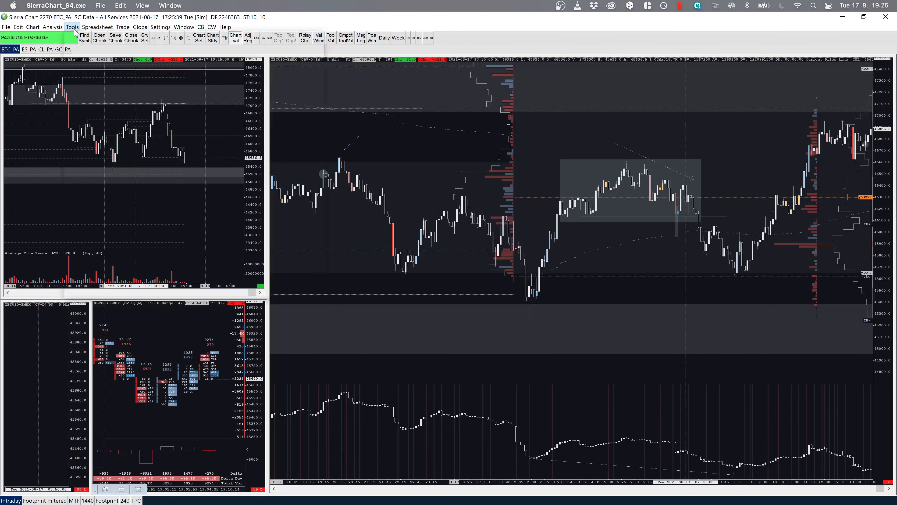
Begin the risk-reward measurement of the long trade from entry to target
click(71, 27)
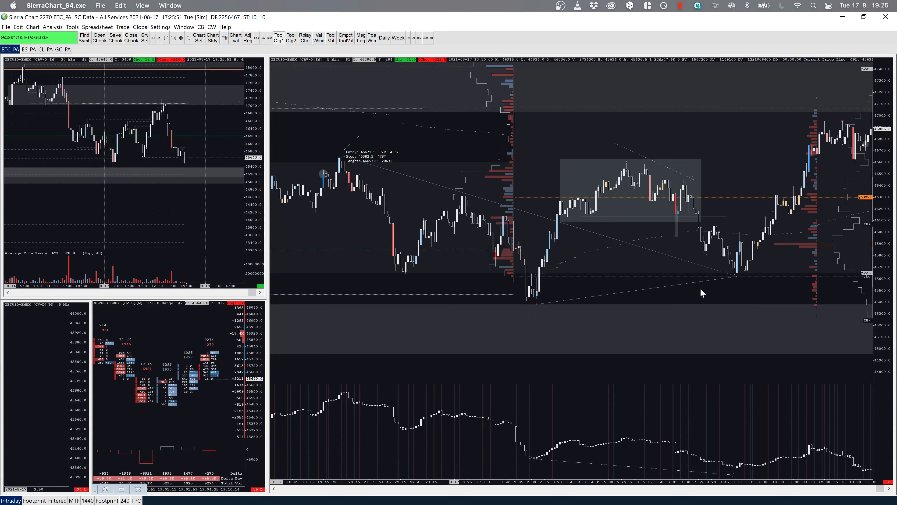
mouse_move(737, 280)
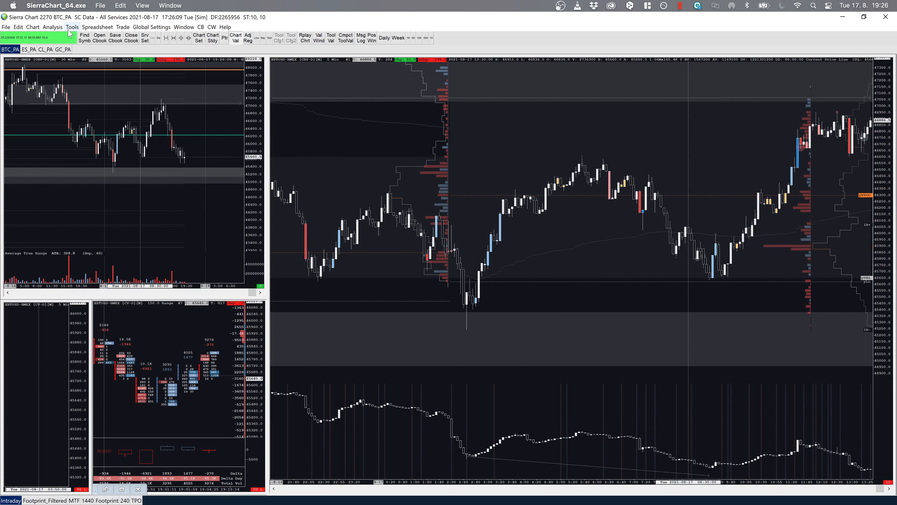
Select the Arrow tool for the post-drop low and set the lower pane to Scale Range: Independent
click(71, 27)
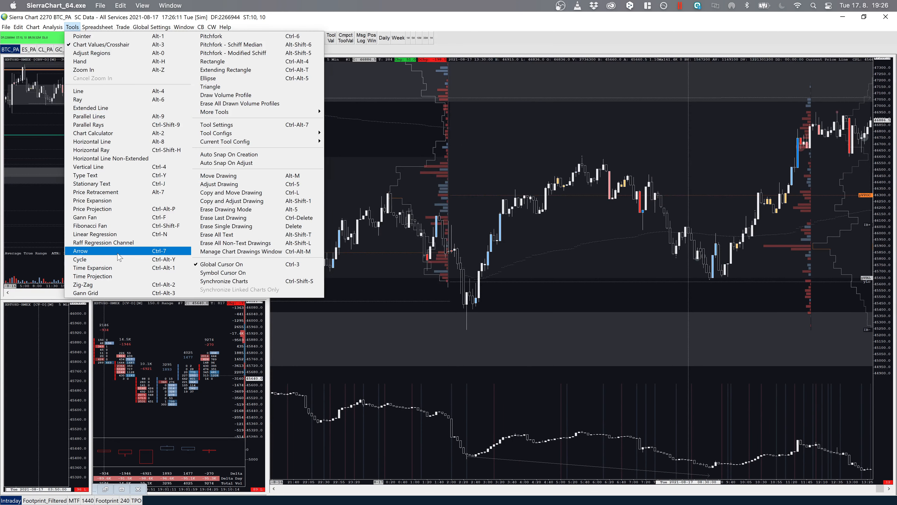
click(80, 251)
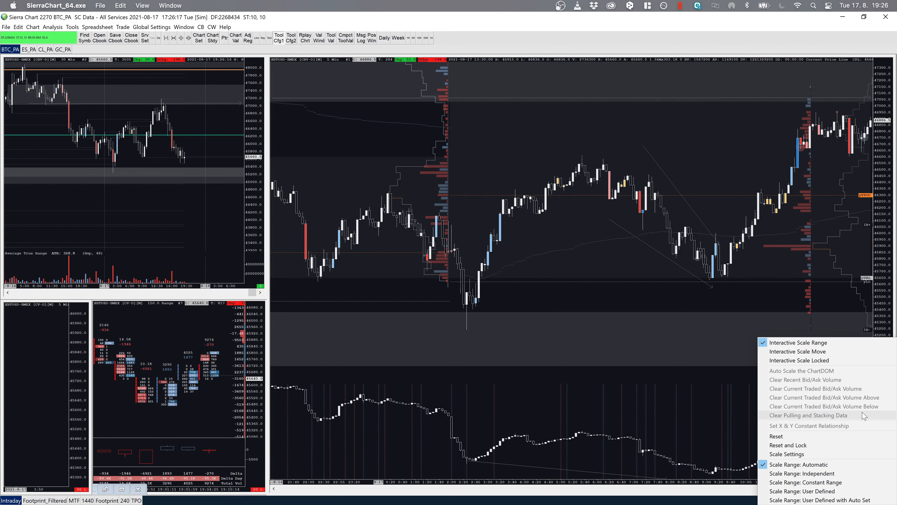
mouse_move(801, 473)
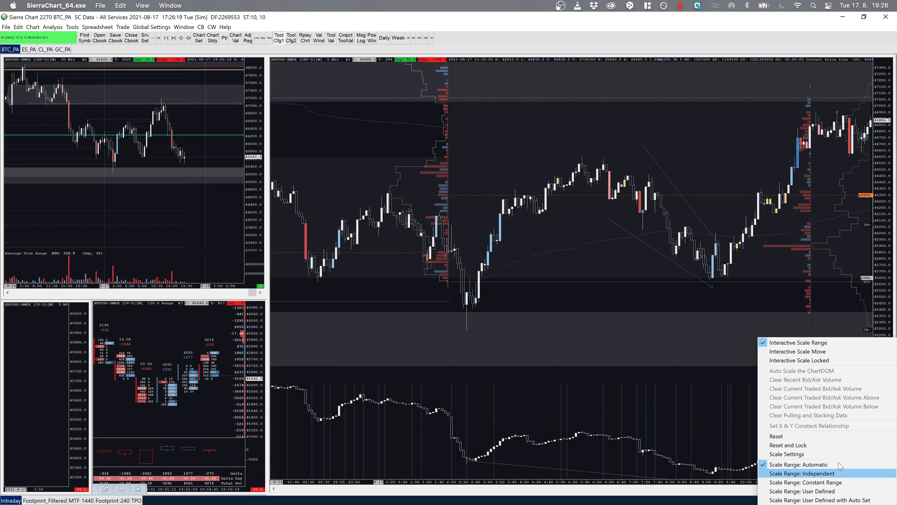
click(803, 474)
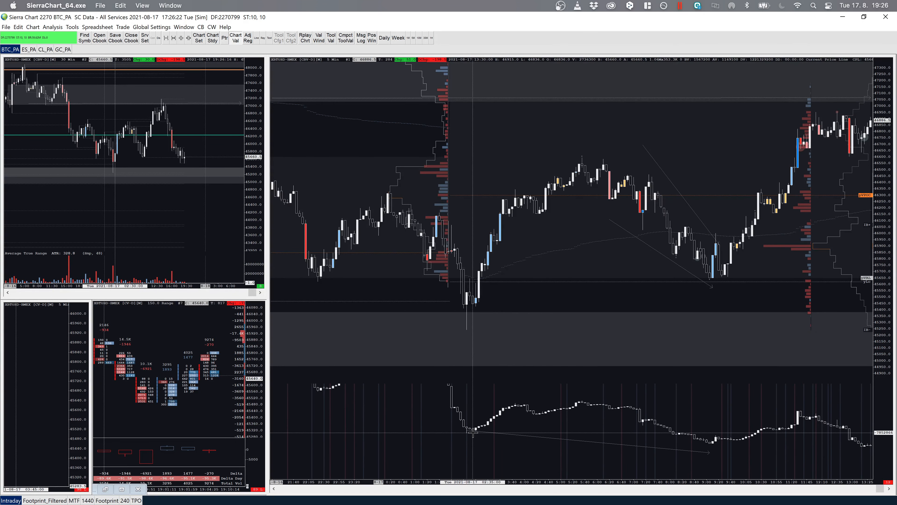
mouse_move(689, 448)
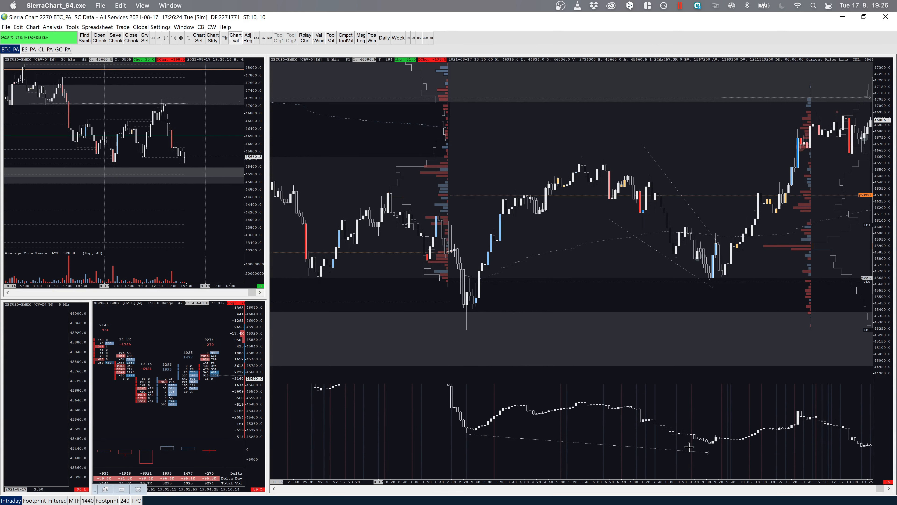
mouse_move(482, 446)
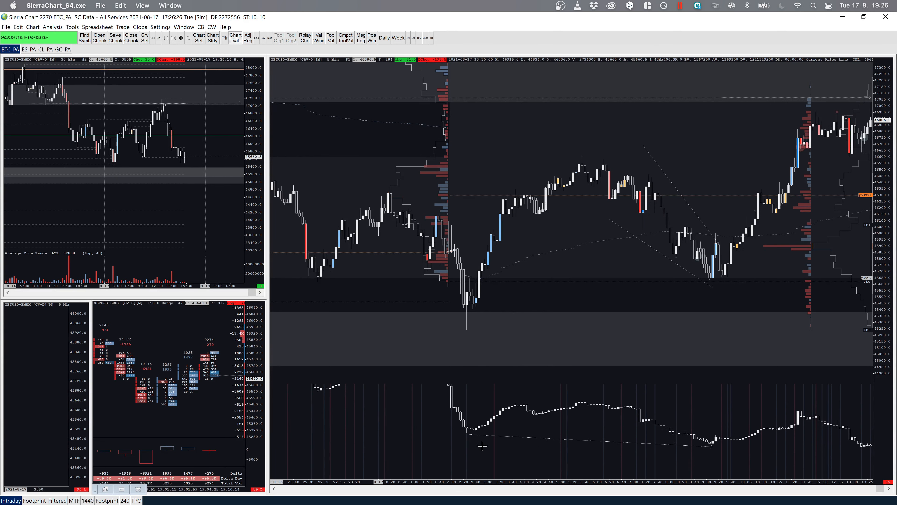
mouse_move(481, 443)
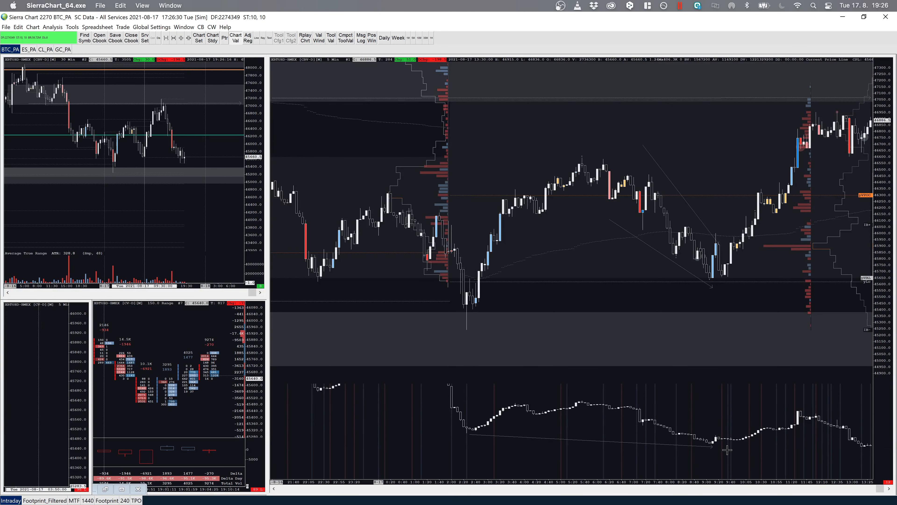
mouse_move(467, 319)
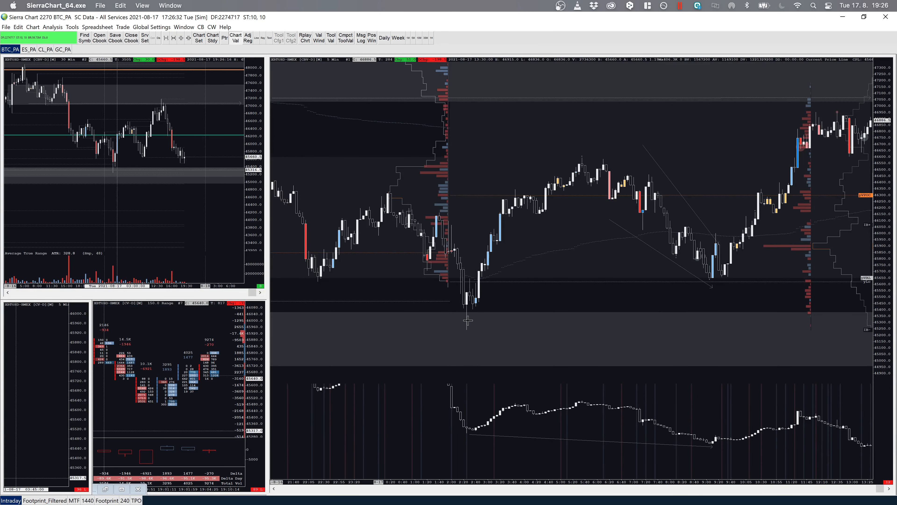
mouse_move(463, 304)
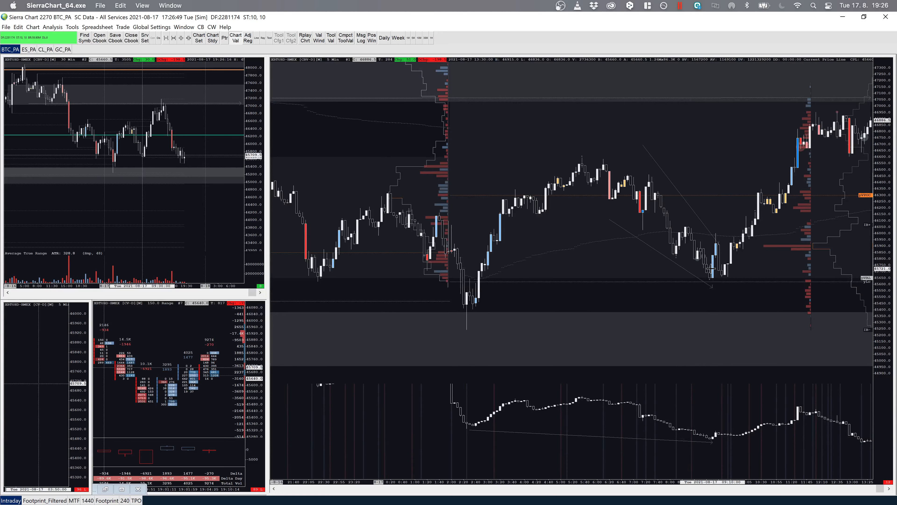
mouse_move(743, 252)
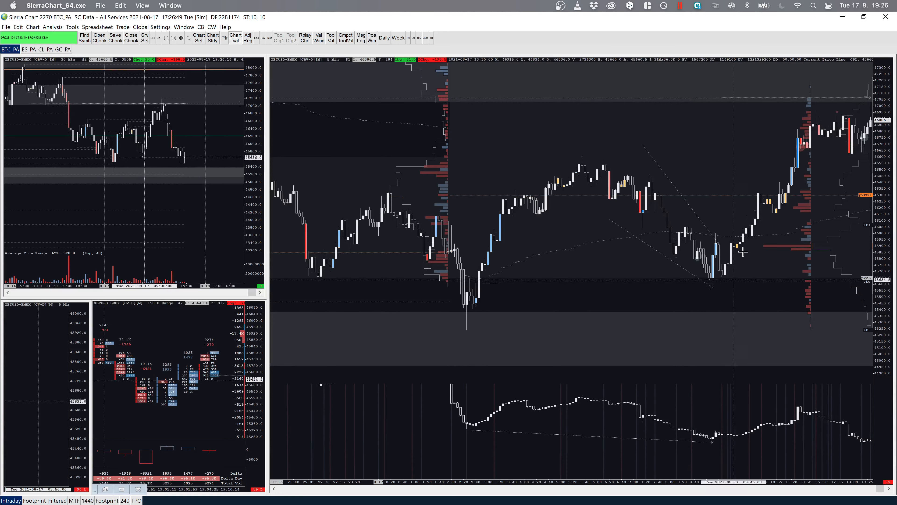
mouse_move(682, 305)
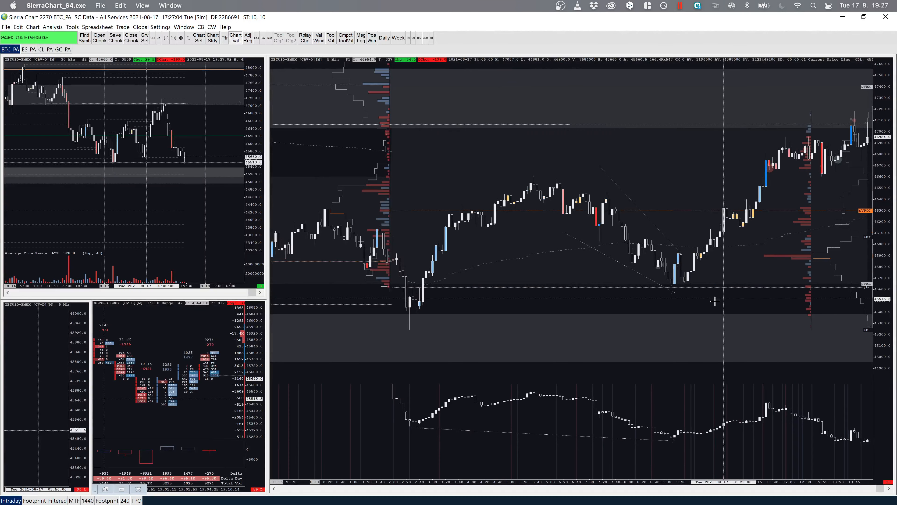
mouse_move(385, 331)
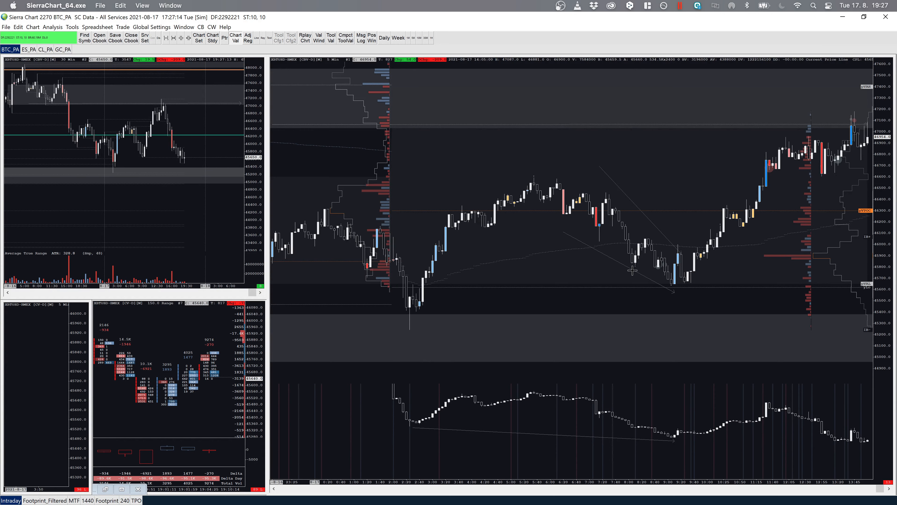
mouse_move(652, 229)
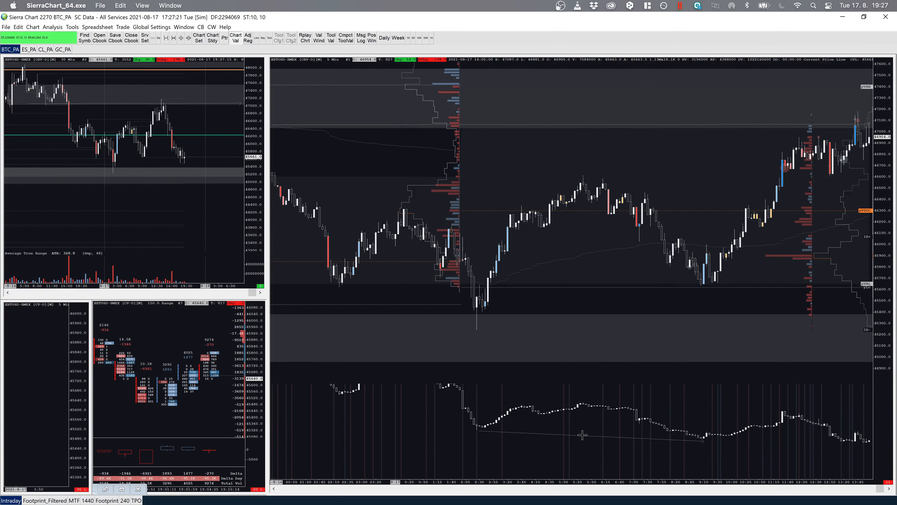
mouse_move(500, 311)
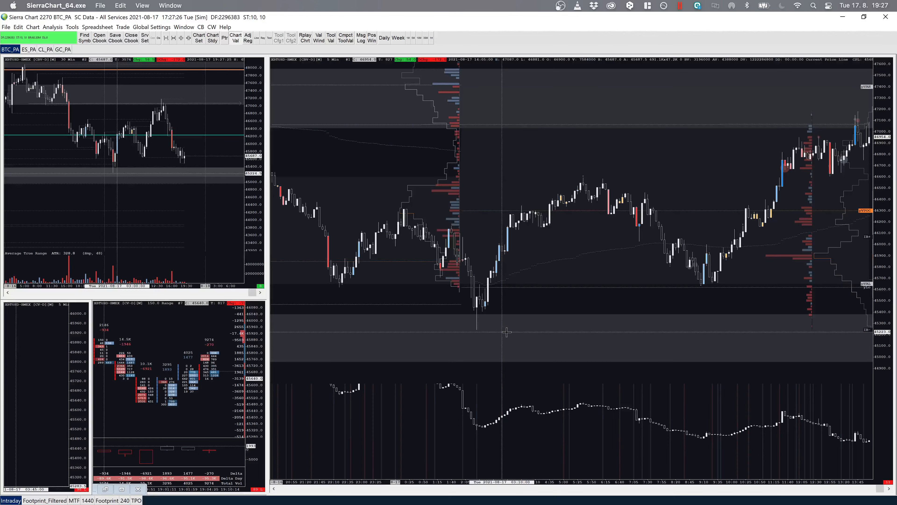
mouse_move(480, 338)
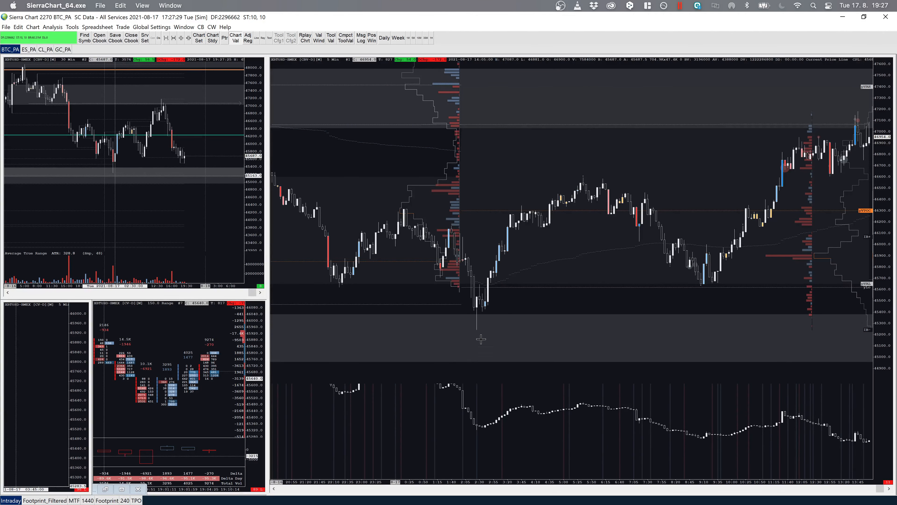
mouse_move(480, 362)
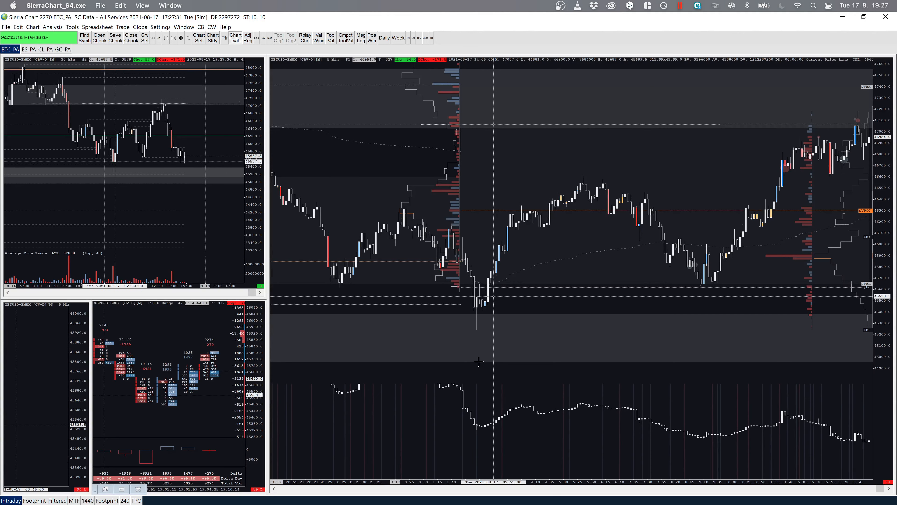
mouse_move(615, 362)
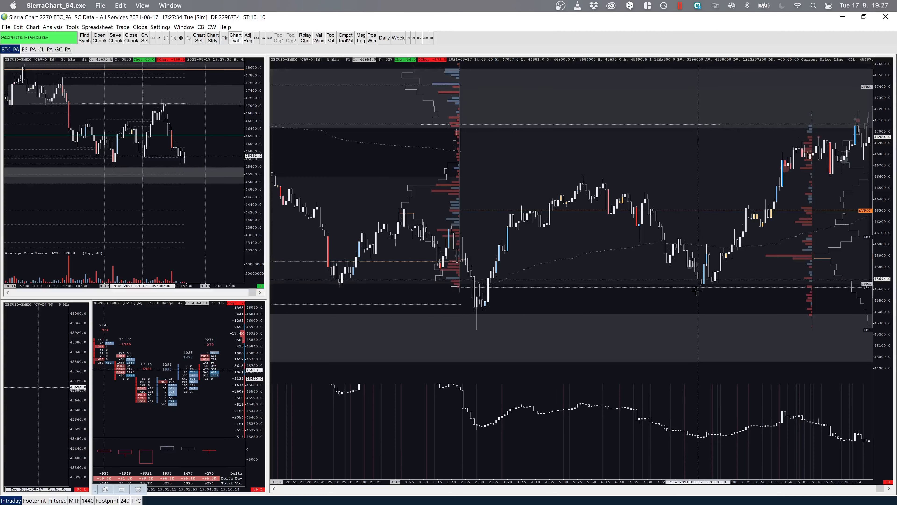
mouse_move(715, 311)
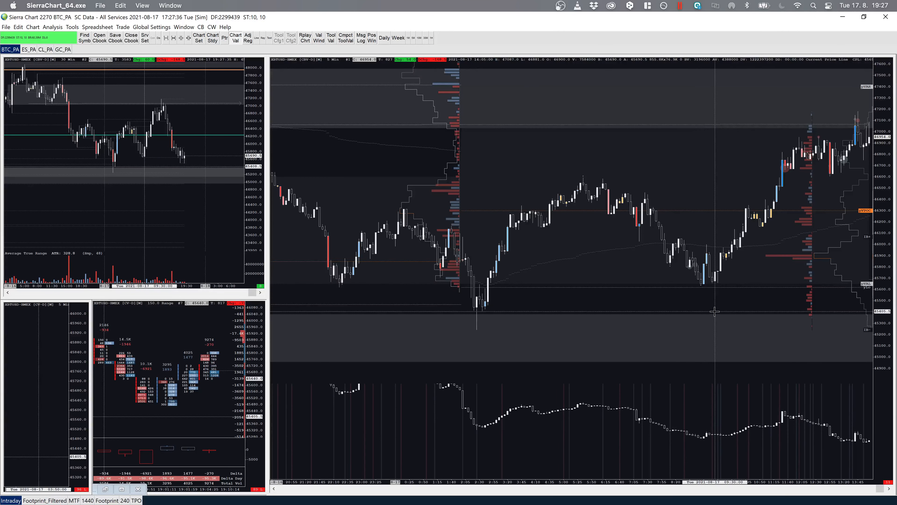
mouse_move(489, 311)
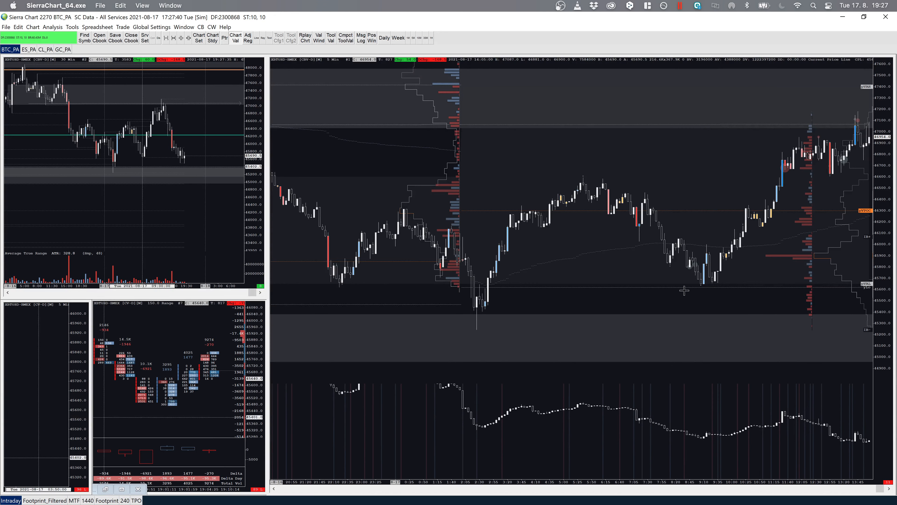
mouse_move(663, 304)
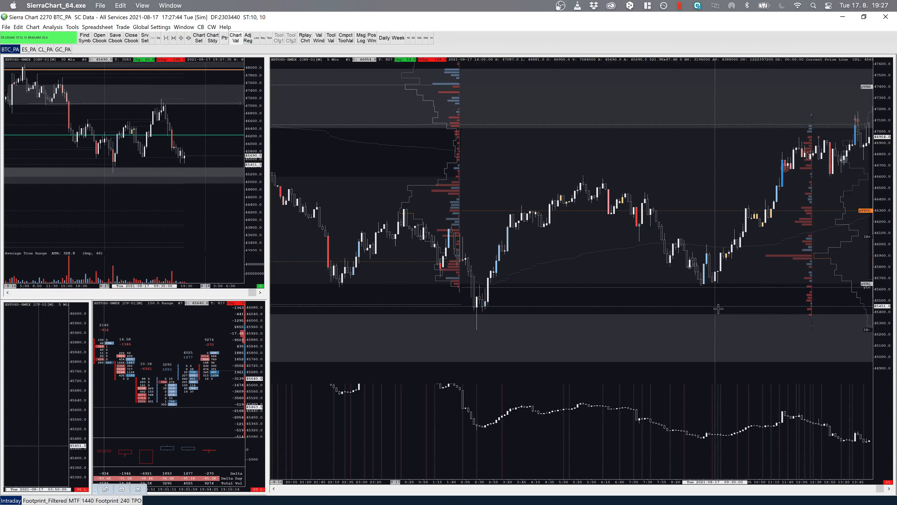
mouse_move(705, 297)
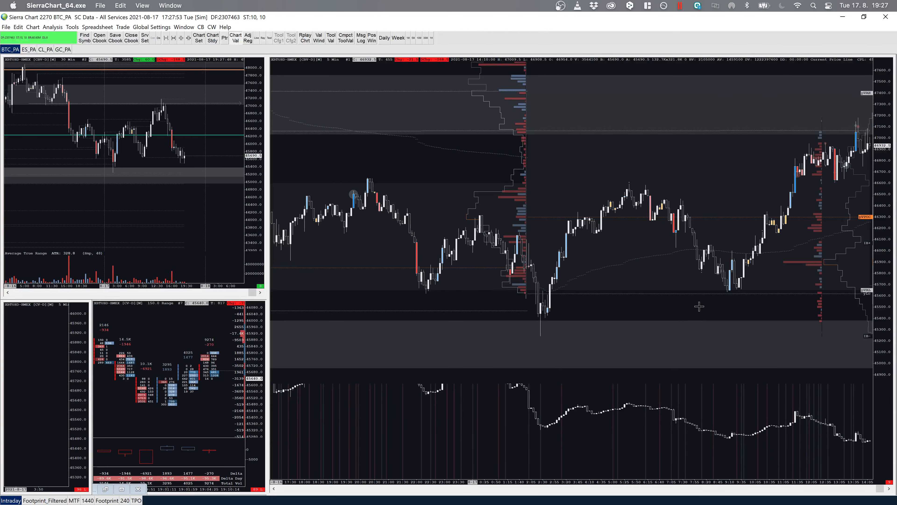
mouse_move(641, 330)
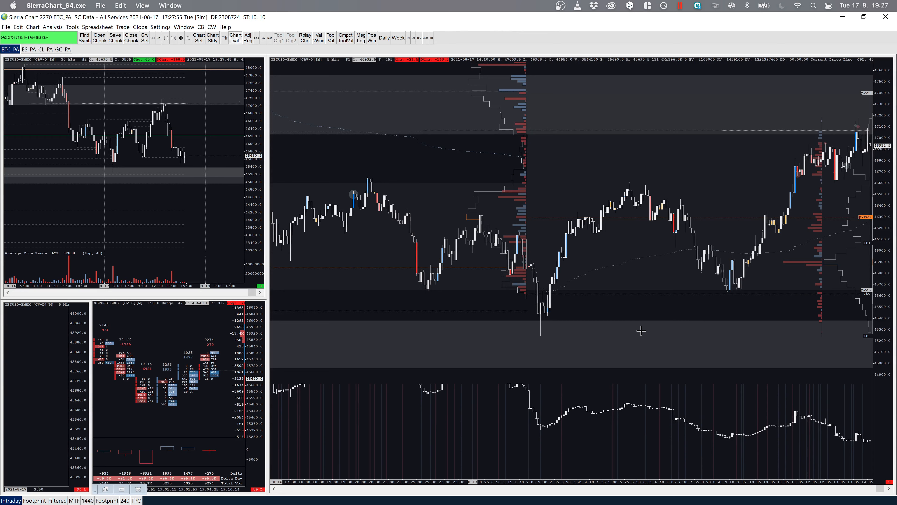
mouse_move(581, 308)
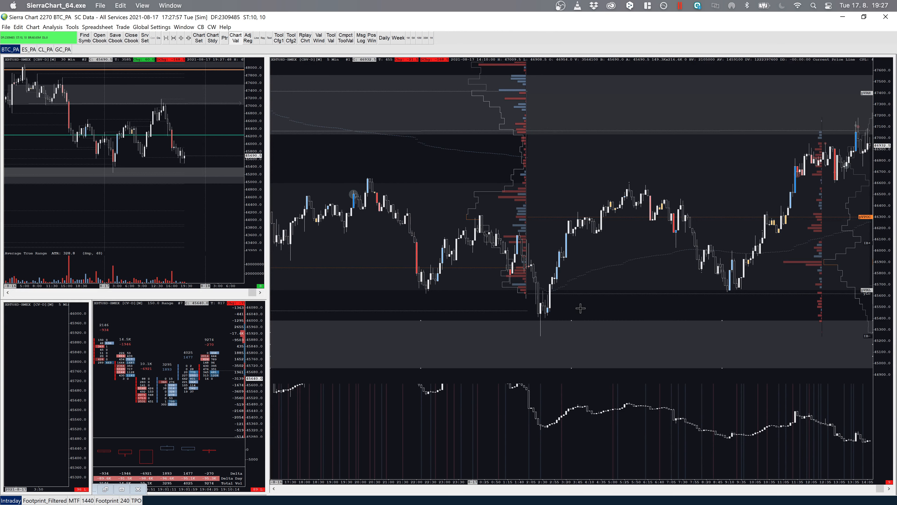
mouse_move(600, 320)
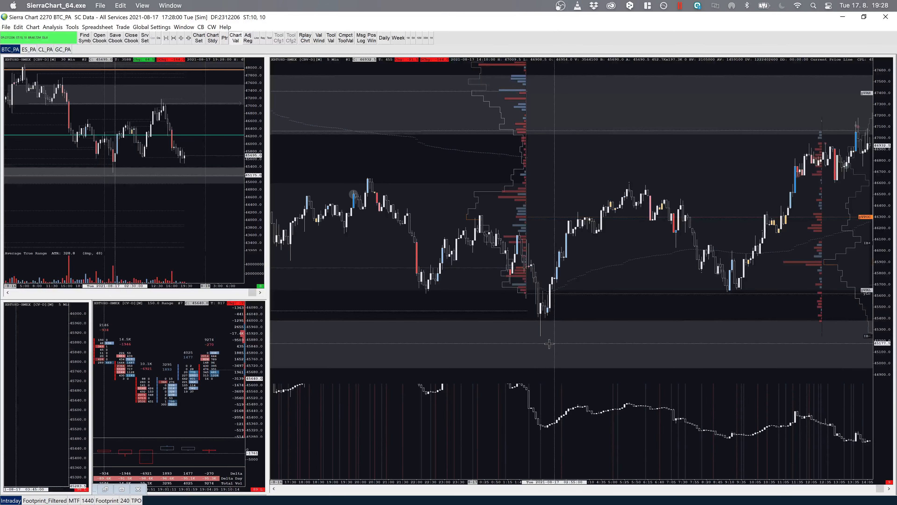
mouse_move(674, 284)
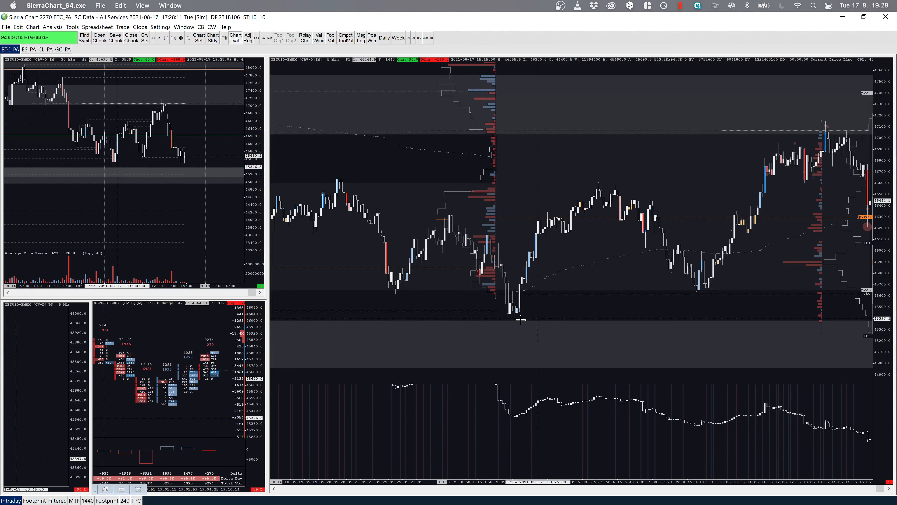
mouse_move(522, 318)
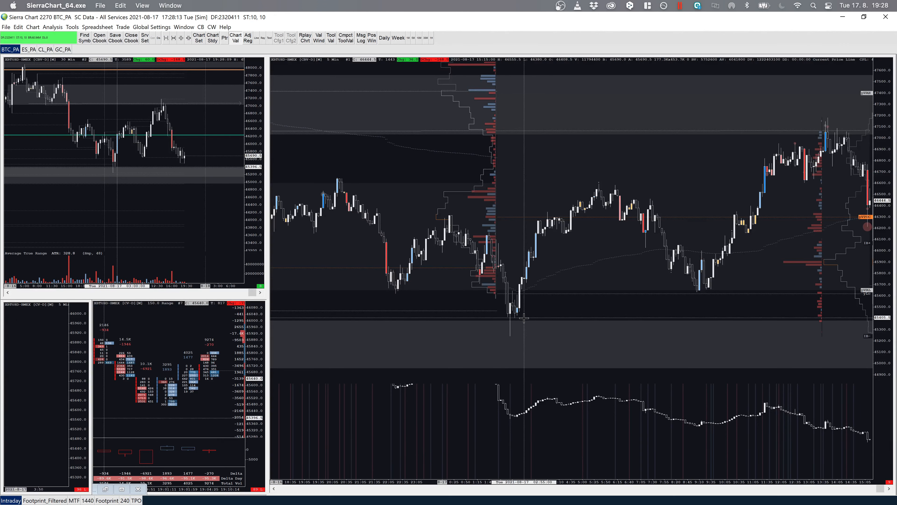
mouse_move(521, 319)
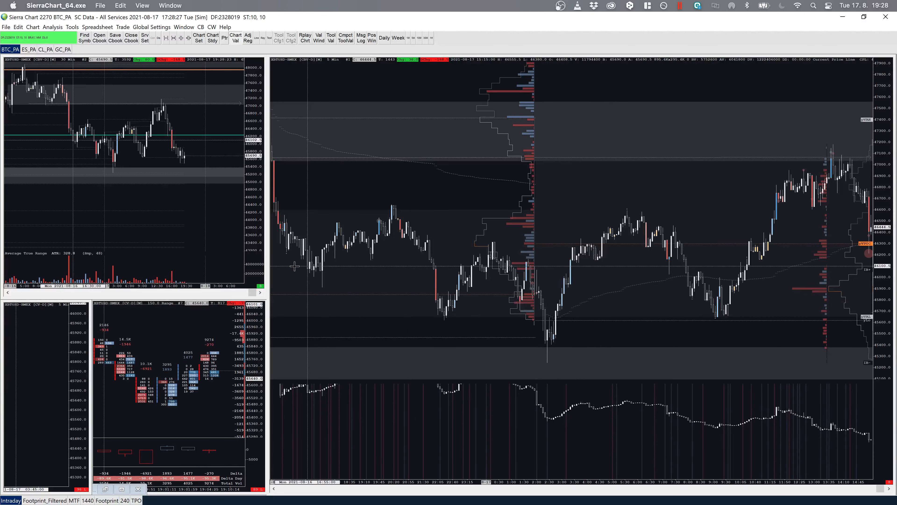
mouse_move(535, 311)
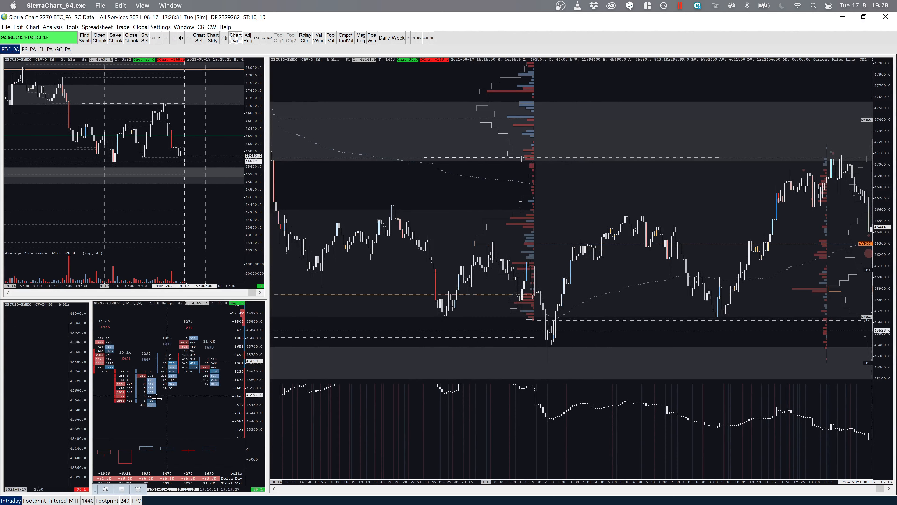
mouse_move(561, 329)
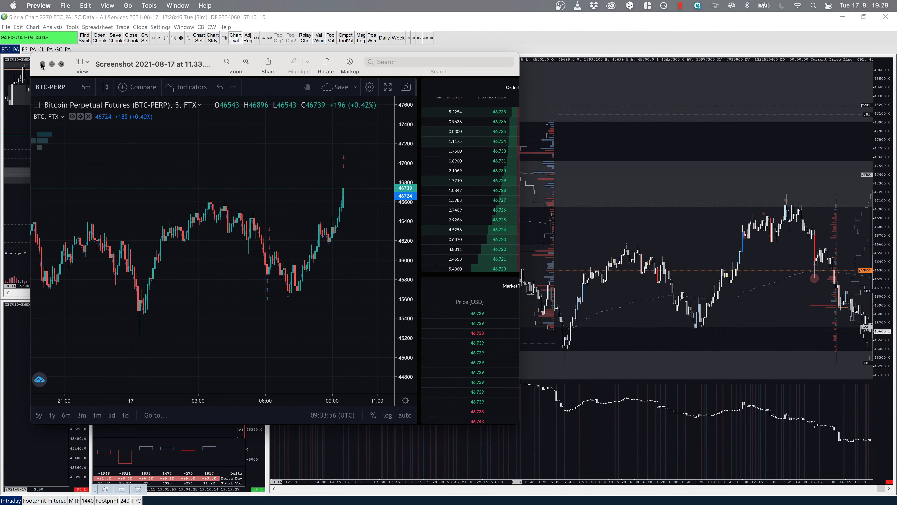
Close the FTX chart screenshot to return to the 5-minute XBTUSD chart
click(42, 64)
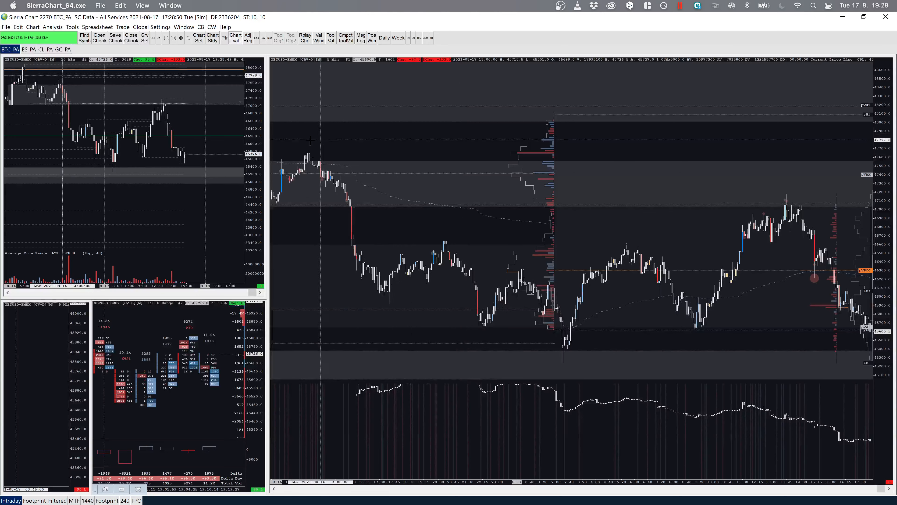
mouse_move(375, 225)
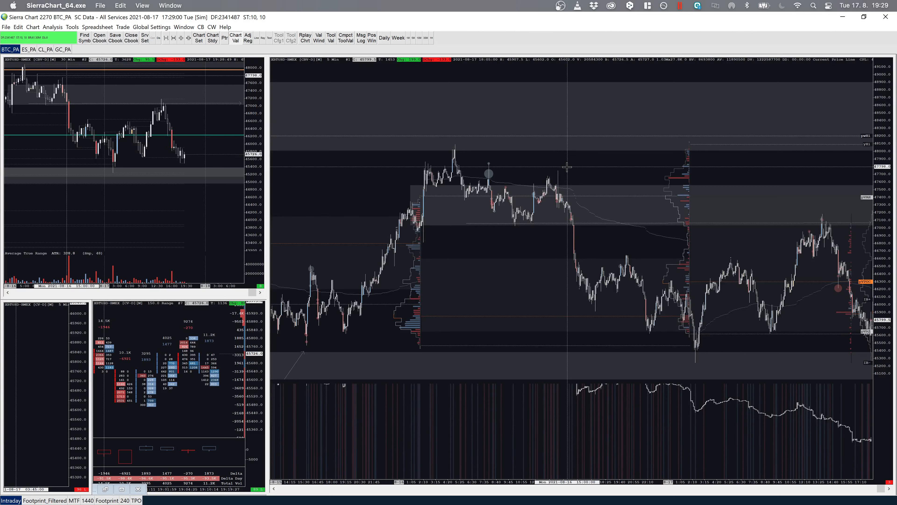
mouse_move(561, 164)
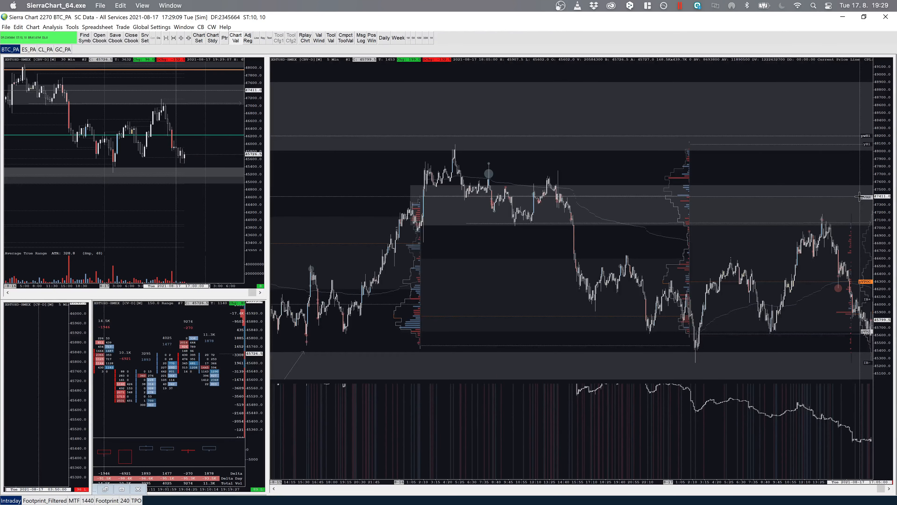
mouse_move(818, 192)
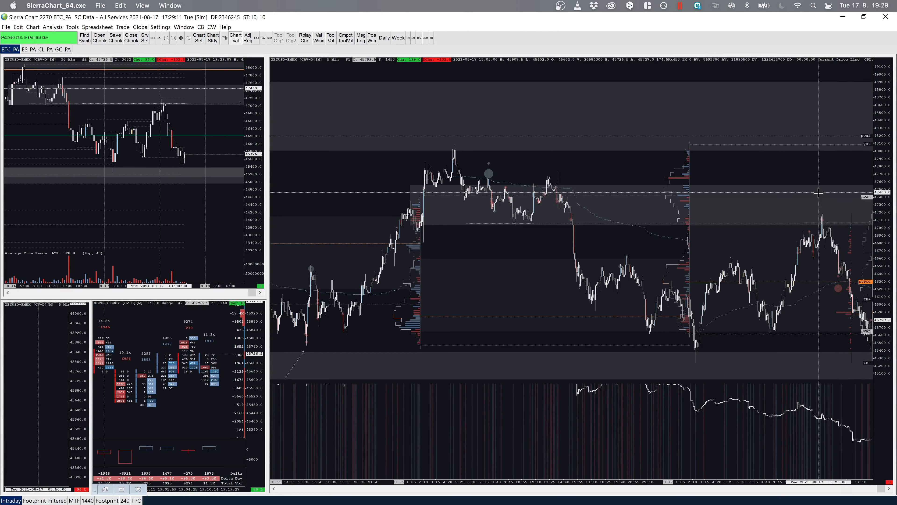
mouse_move(811, 205)
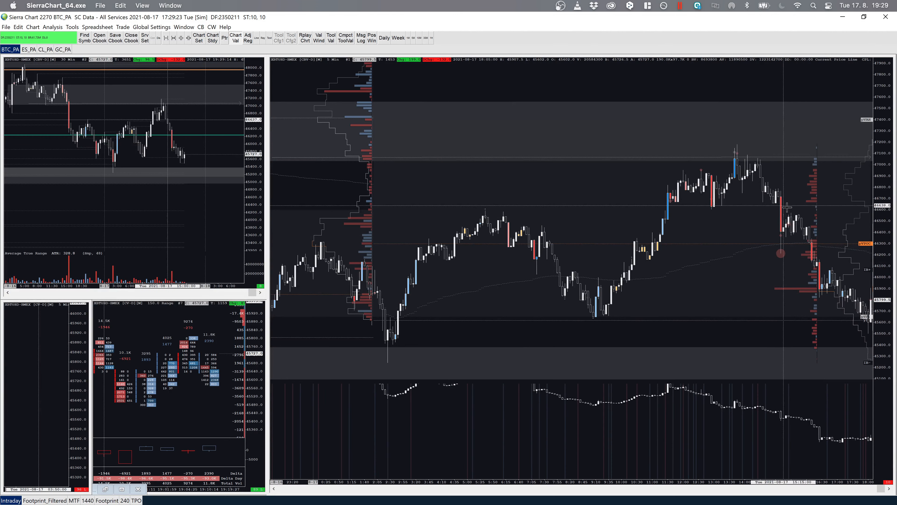
mouse_move(761, 201)
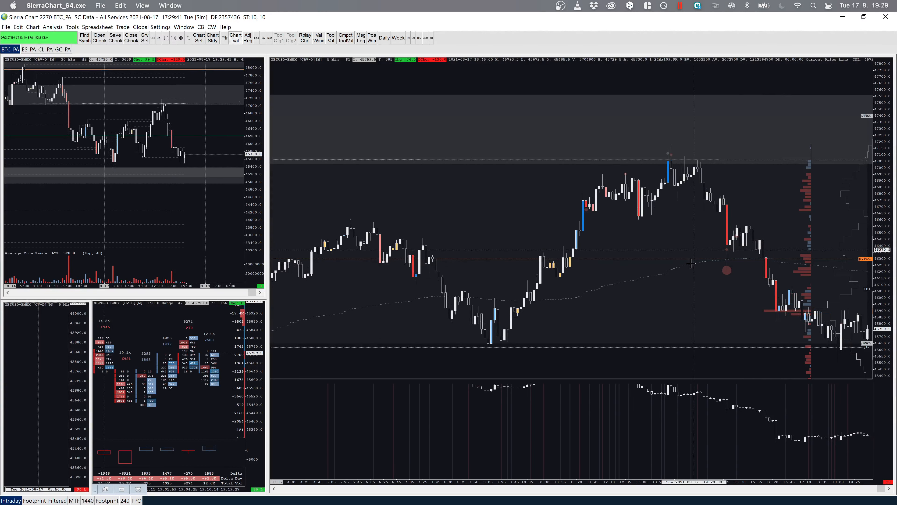
mouse_move(788, 276)
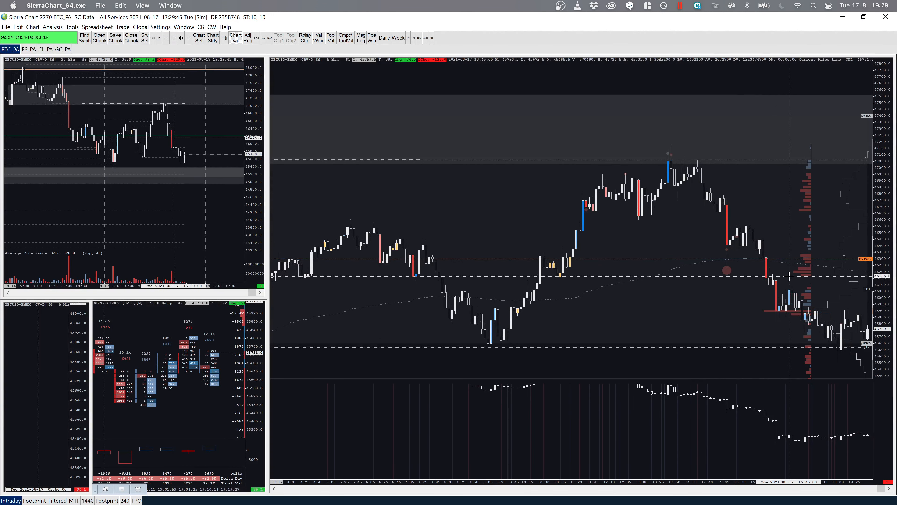